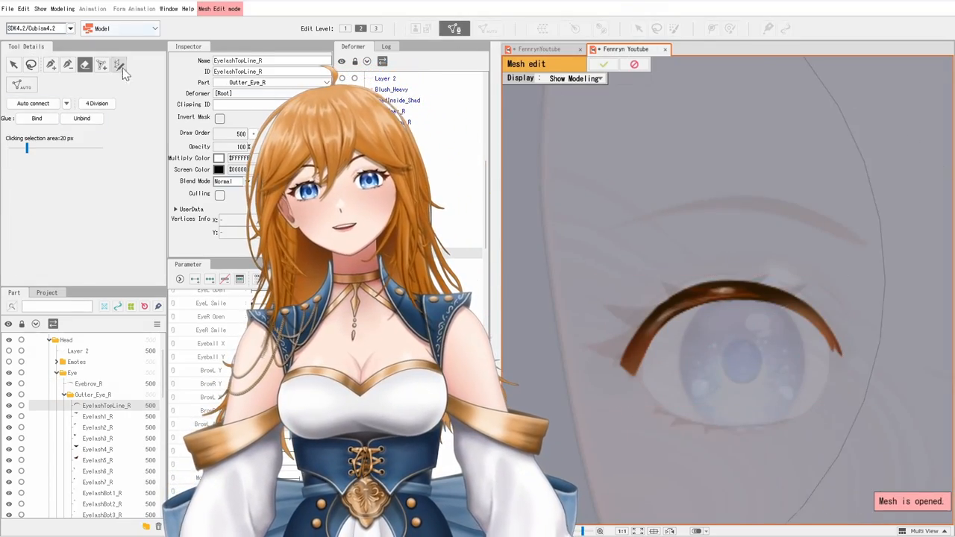
Step: Exit mesh edit and select Scalera_R_Shad, the right eye's sclera shadow layer
click(119, 65)
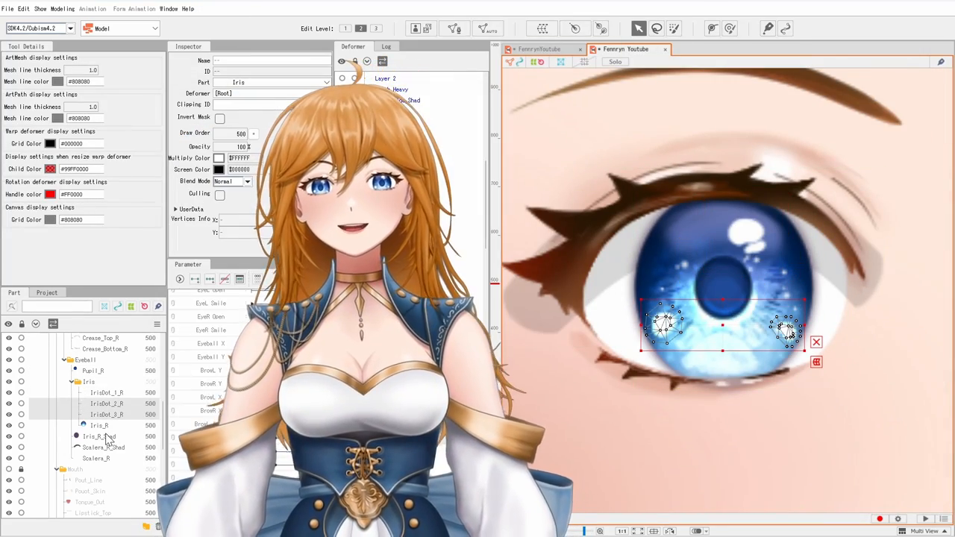
click(454, 28)
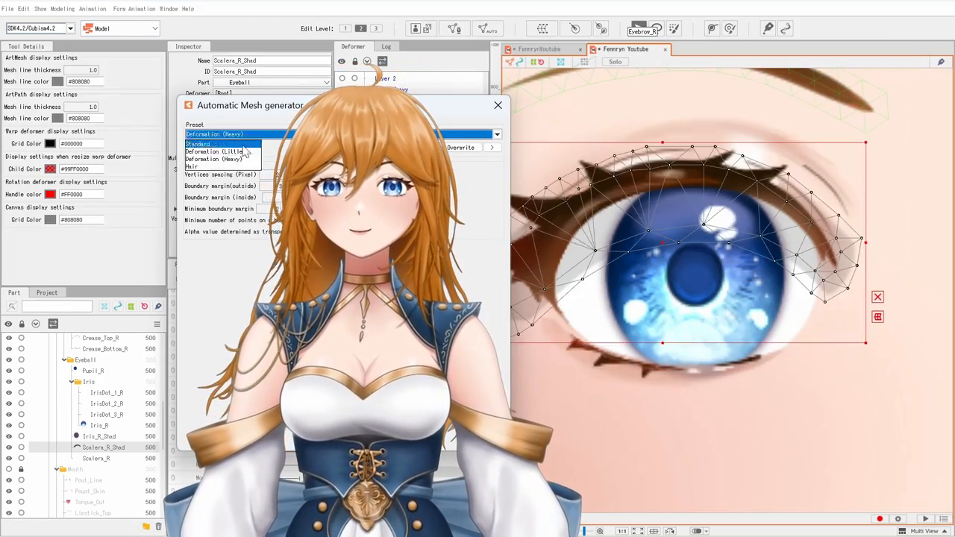
Step: Mesh Scalera_R_Shad with the Standard preset; clip it, pupil and iris to Scalera_R
click(209, 144)
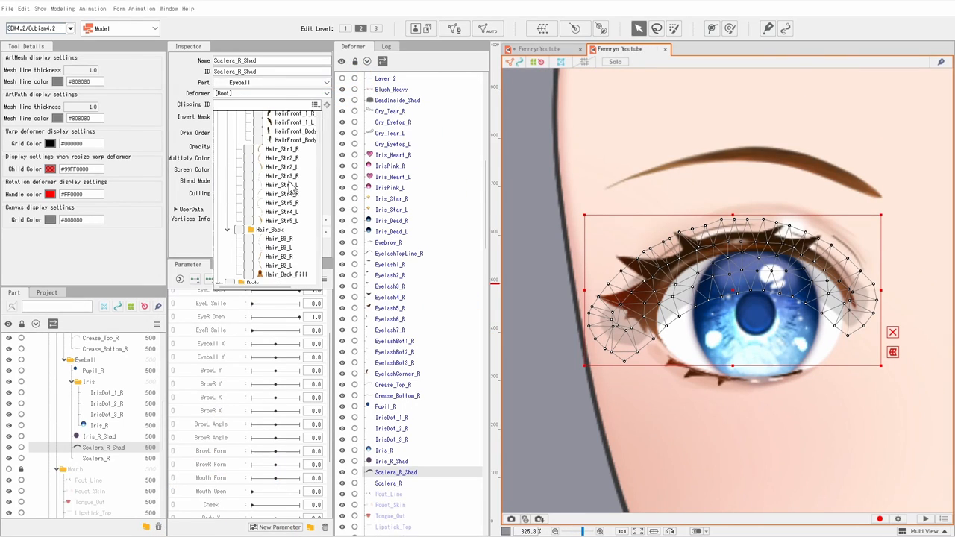
scroll(down, 3)
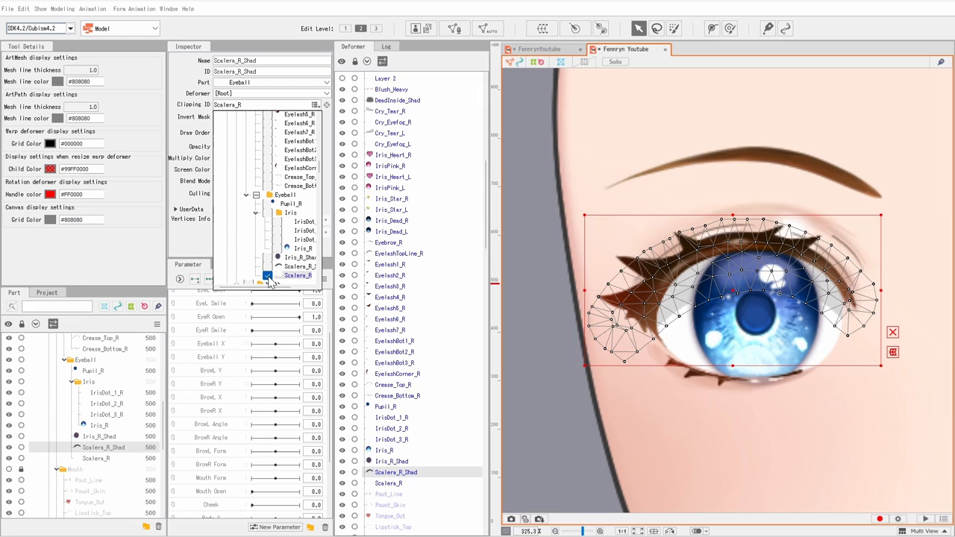
click(392, 461)
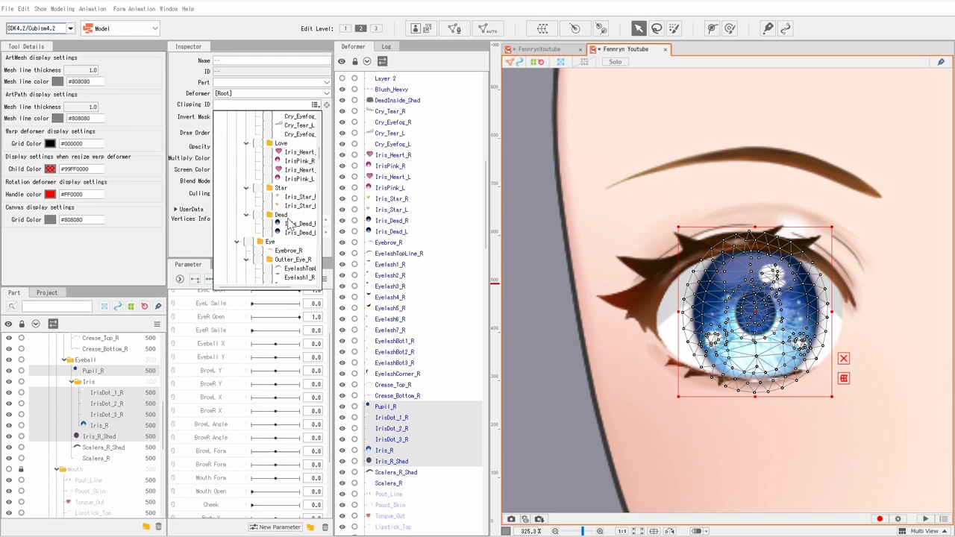
scroll(down, 3)
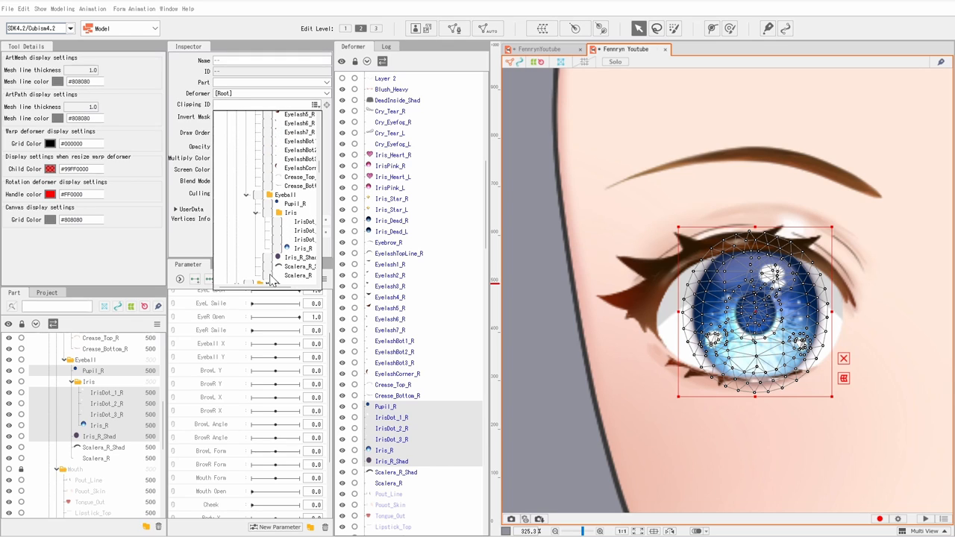
click(396, 471)
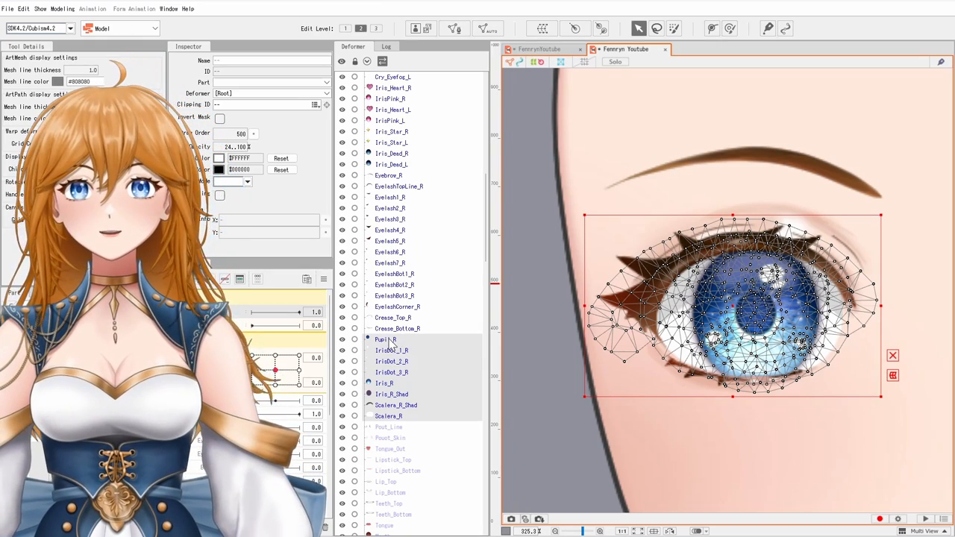
Step: Create Eye R Container, Top Lid R and Bottom Lid R warp deformers, then select Top Lid R
click(394, 318)
text(Eye R Container)
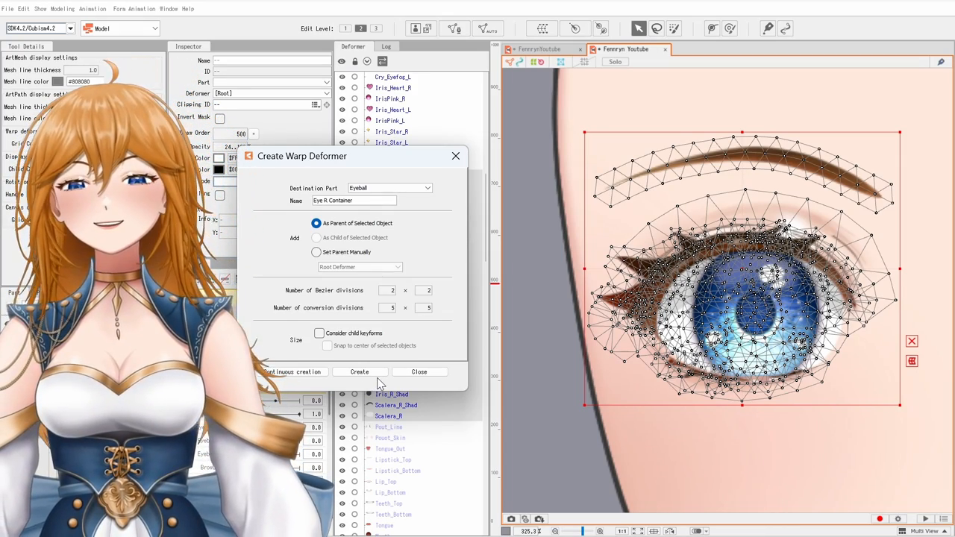
click(359, 371)
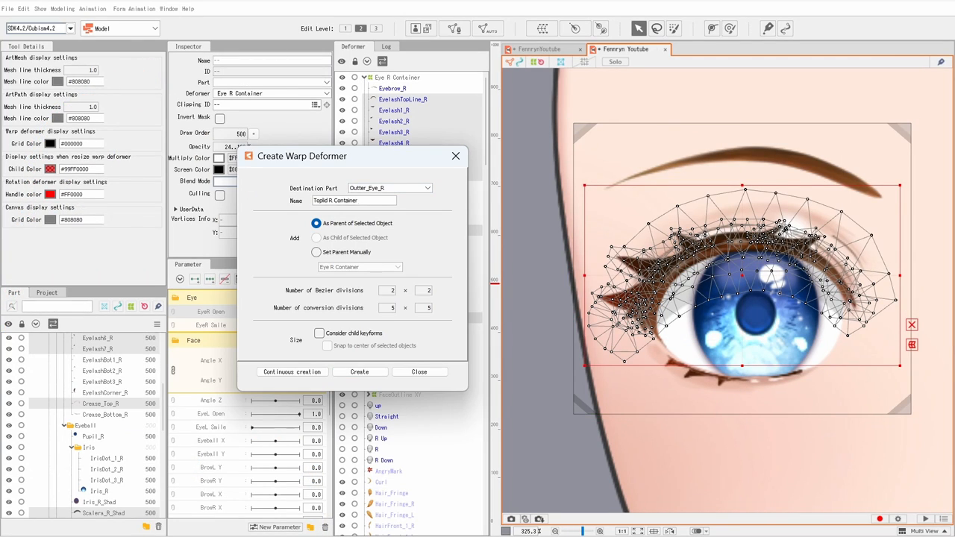
click(359, 372)
text(Bottom Lid R)
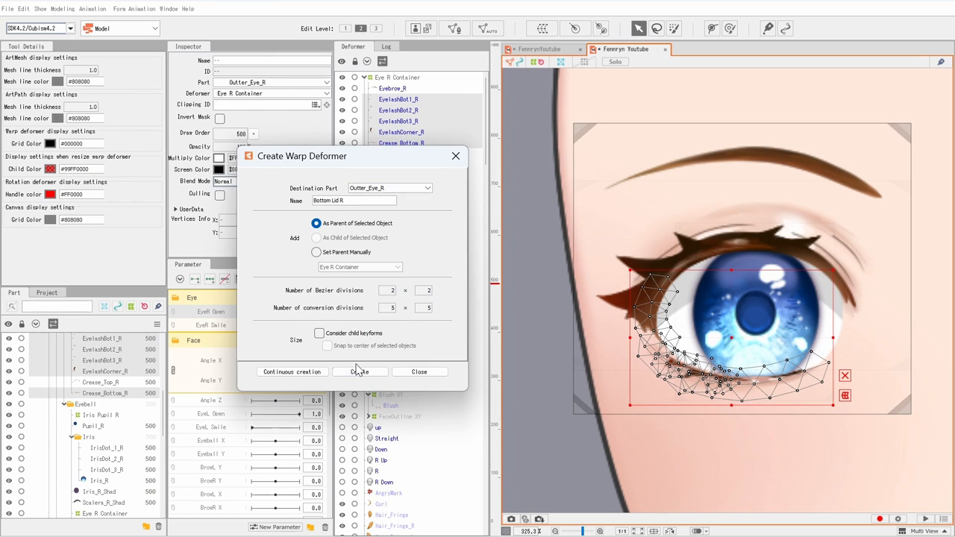
click(360, 371)
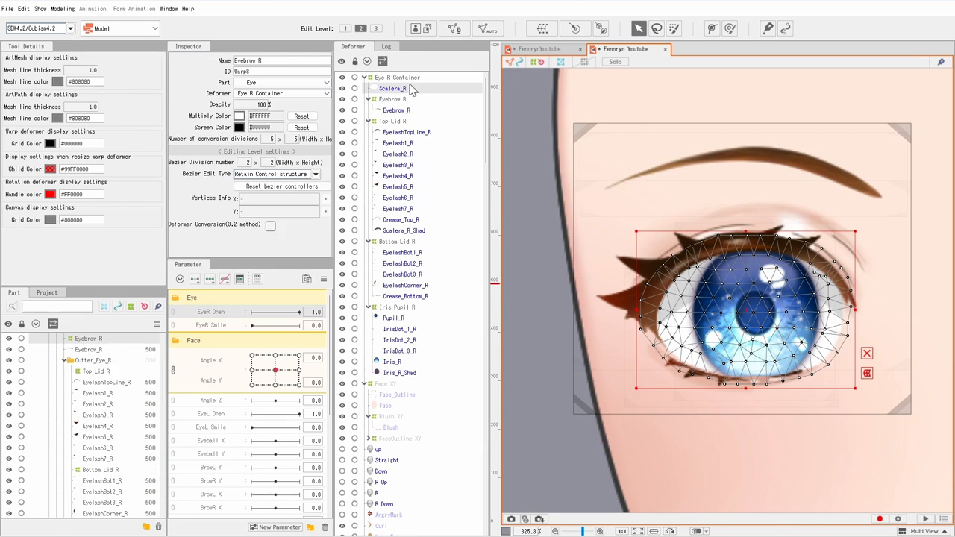
click(406, 274)
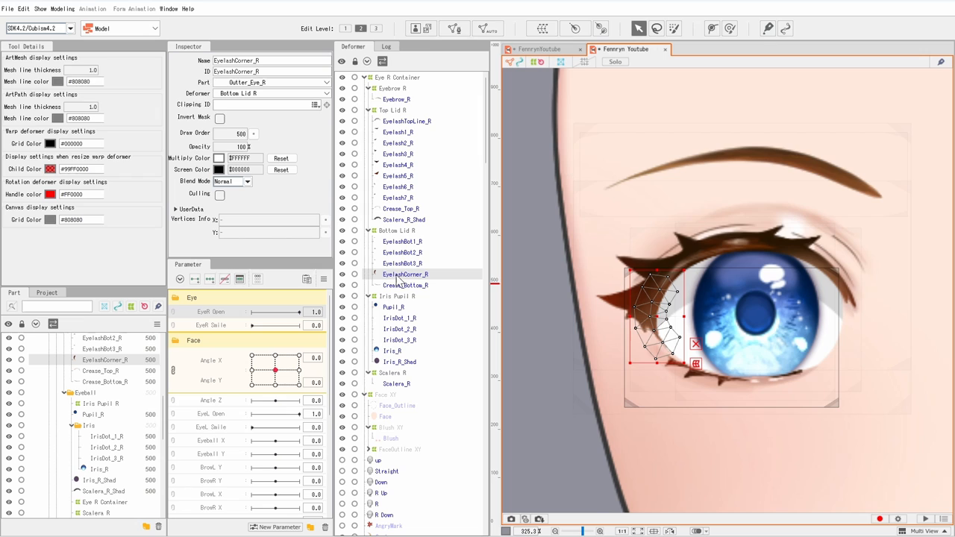
click(391, 109)
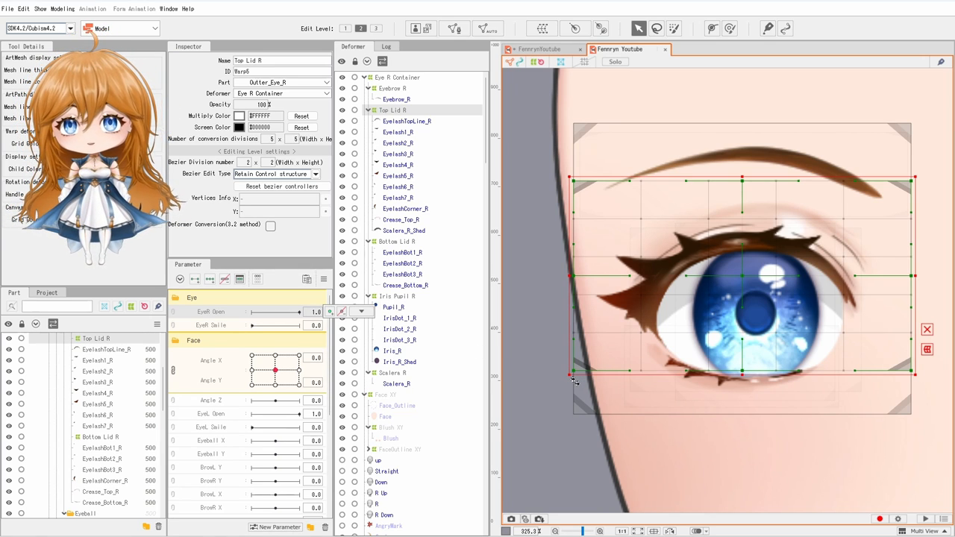
Step: Add EyeR Open keyforms to Top Lid R and lower the lid over the eye at 0
drag(273, 312, 295, 312)
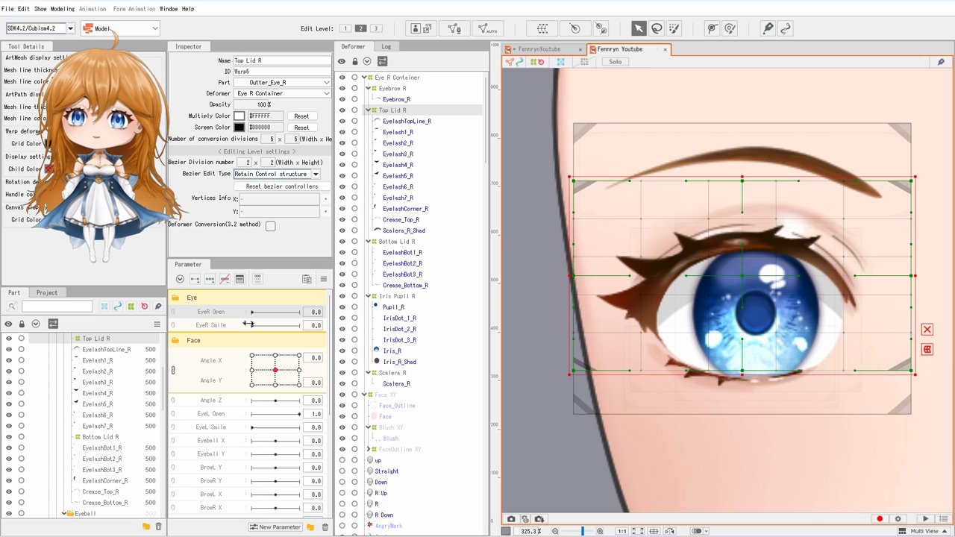
drag(251, 312, 302, 311)
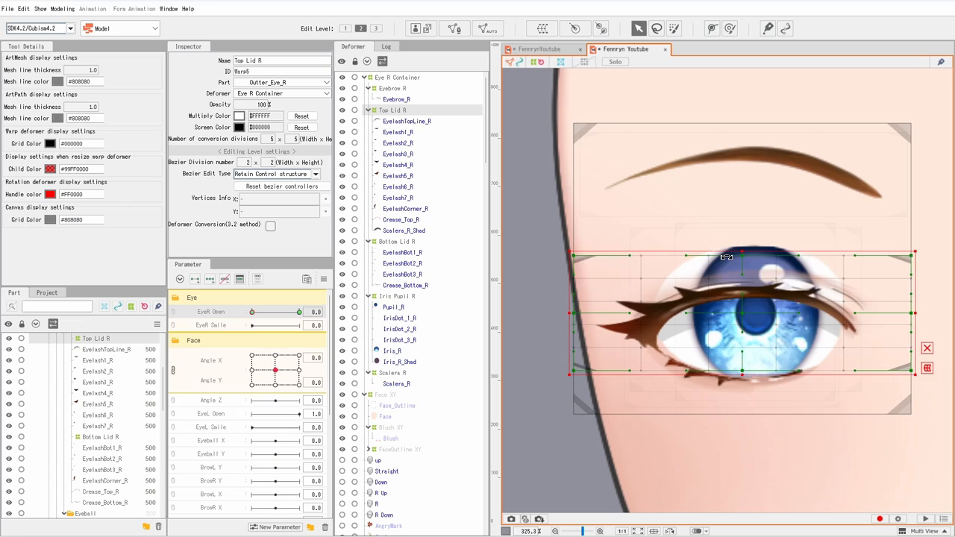
drag(742, 258, 743, 324)
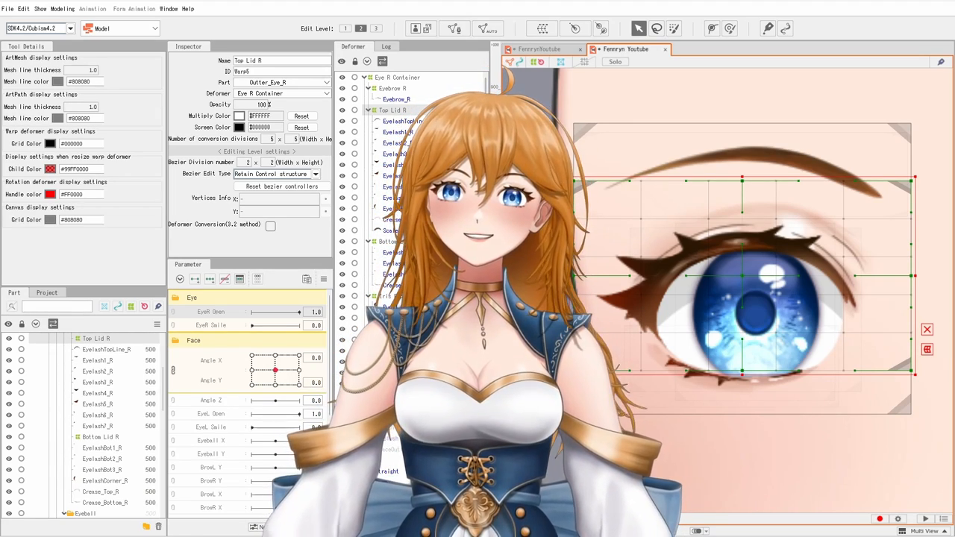
Step: Bend EyelashTopLine_R and Crease_Bottom_R into closed-eye curves at EyeR Open 0
click(406, 121)
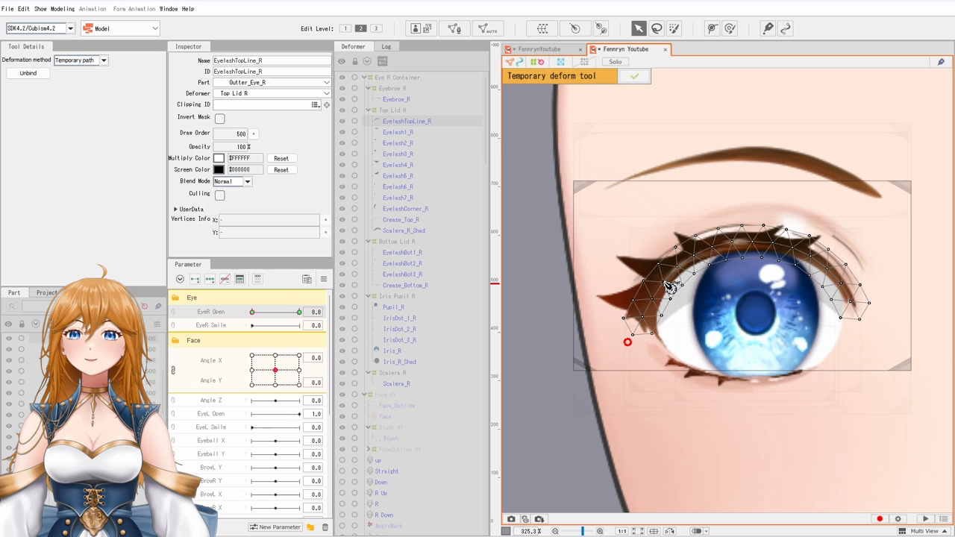
drag(668, 287, 750, 347)
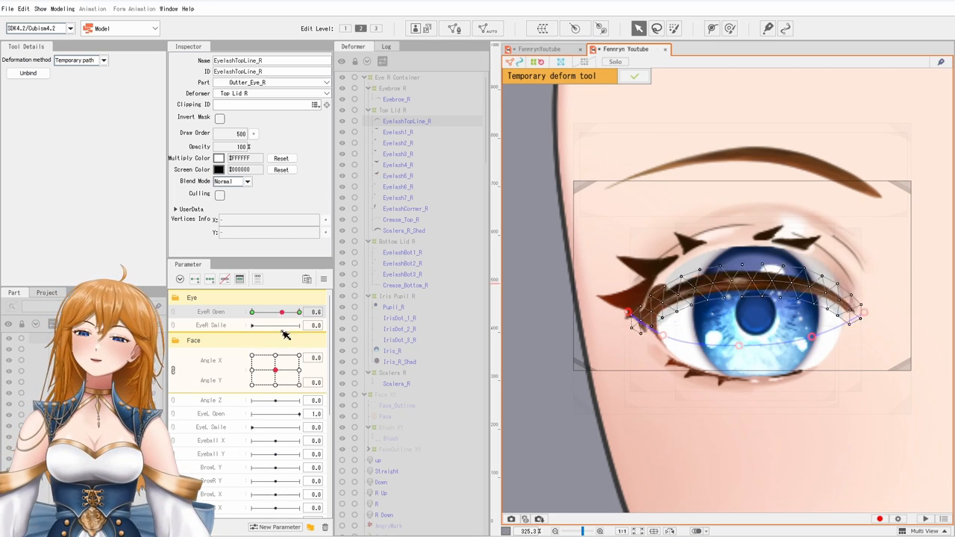
drag(281, 312, 272, 312)
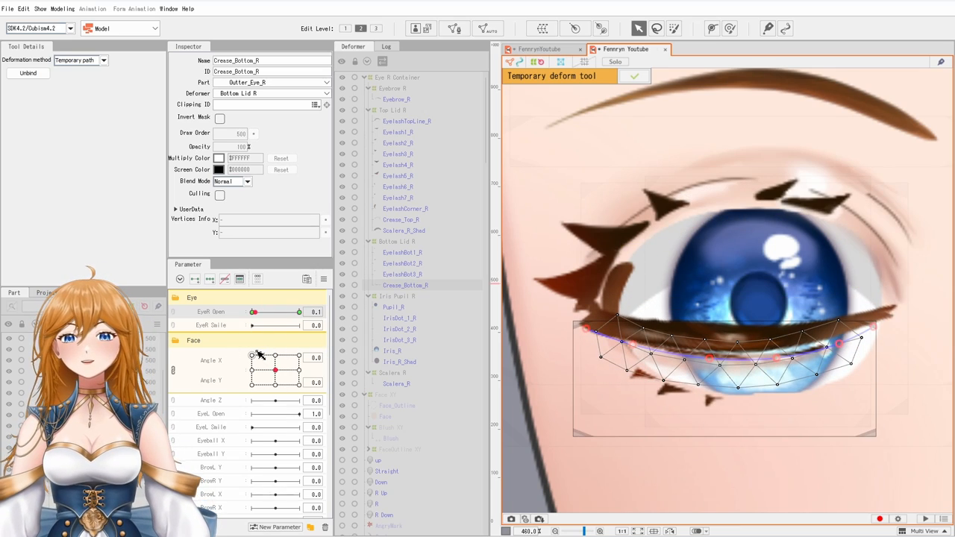
drag(253, 311, 297, 311)
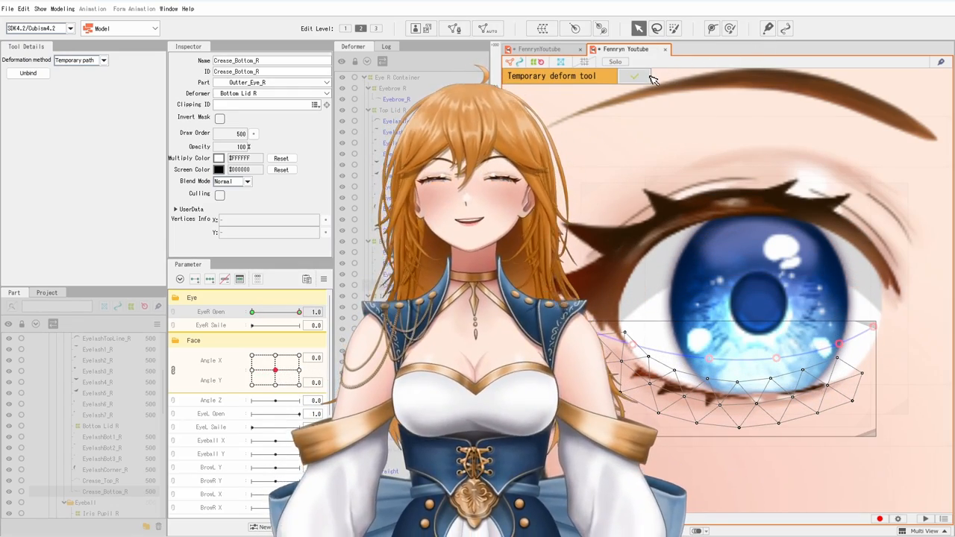
Step: Confirm the temporary deform and reshape Crease_Top_R's mesh for the closed eye
click(634, 77)
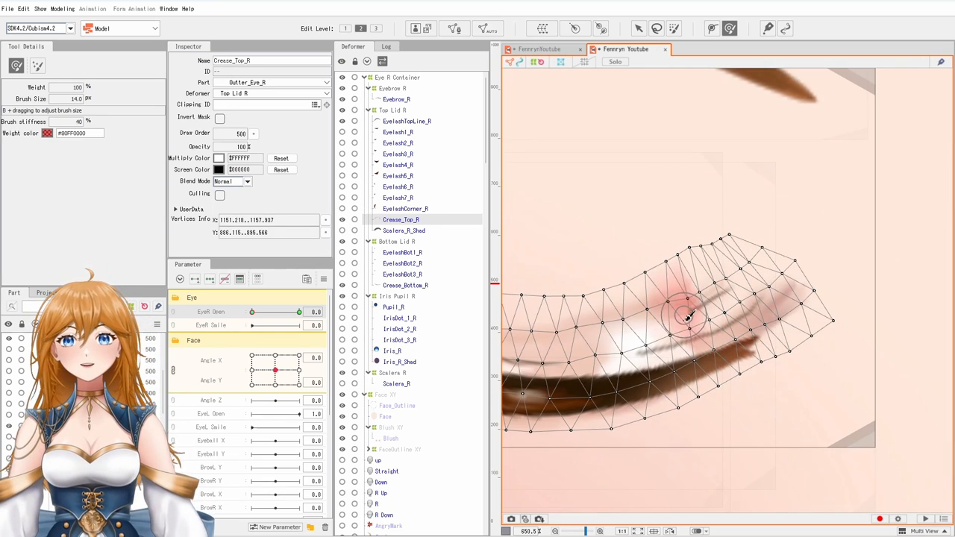
drag(690, 317, 735, 302)
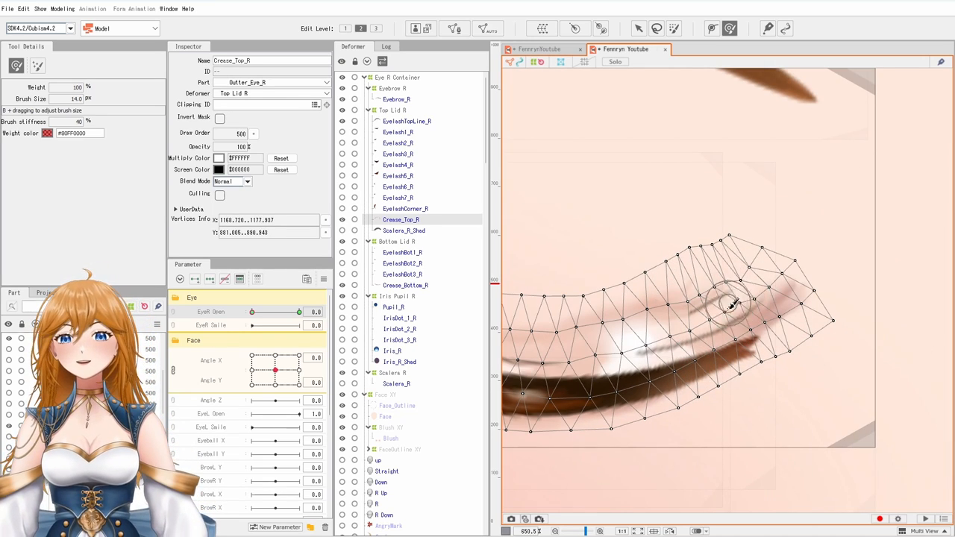
click(404, 231)
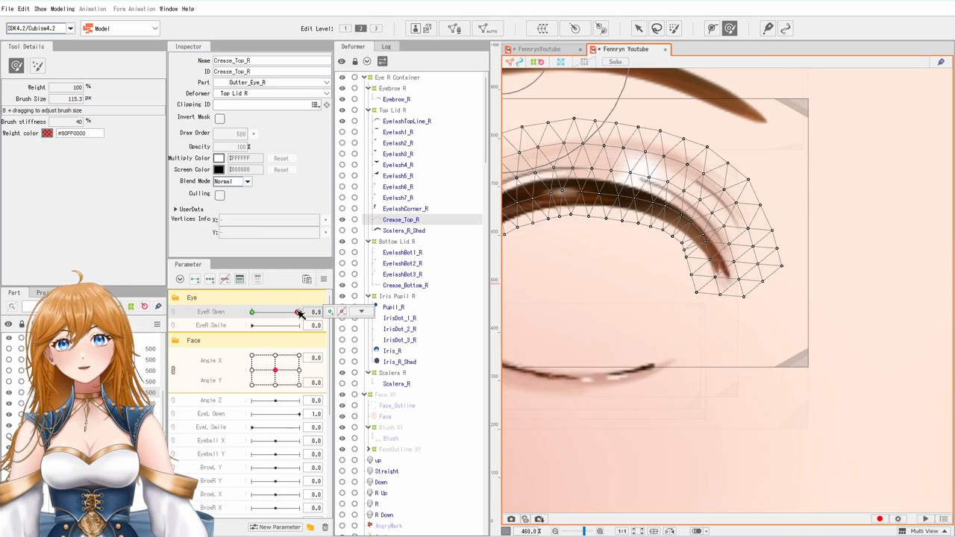
click(396, 304)
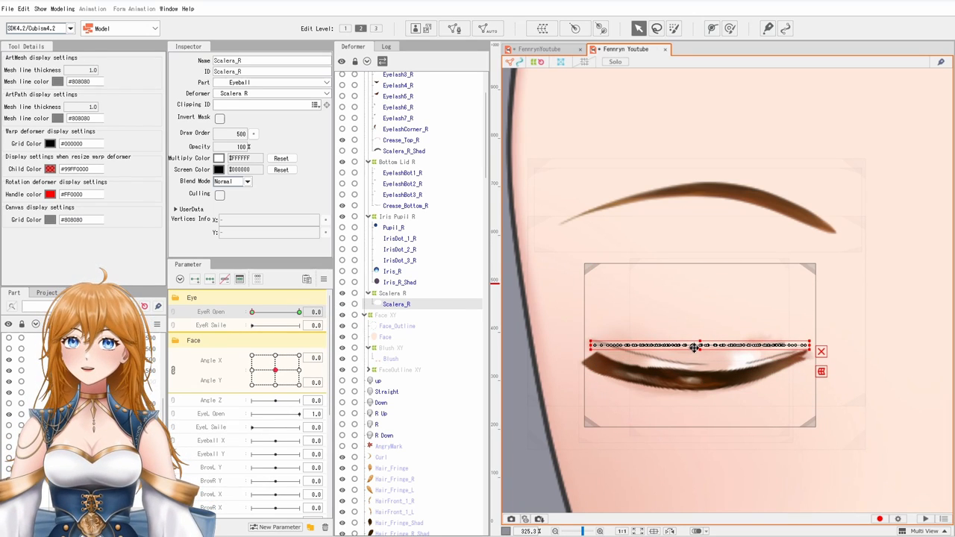
Step: Flatten Scalera_R along the closed lid at EyeR Open 0, adjust at 0.4, check fully open
drag(694, 344, 579, 386)
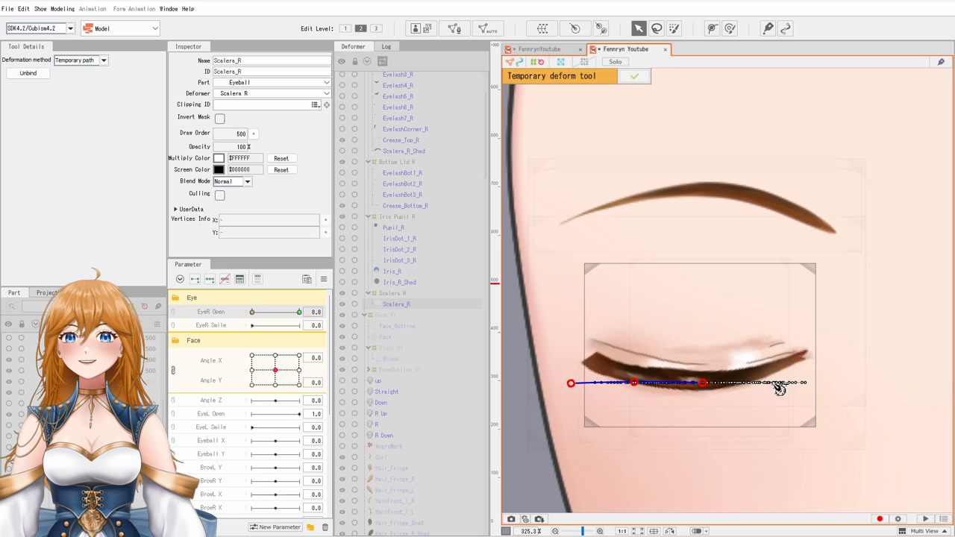
drag(780, 388, 635, 381)
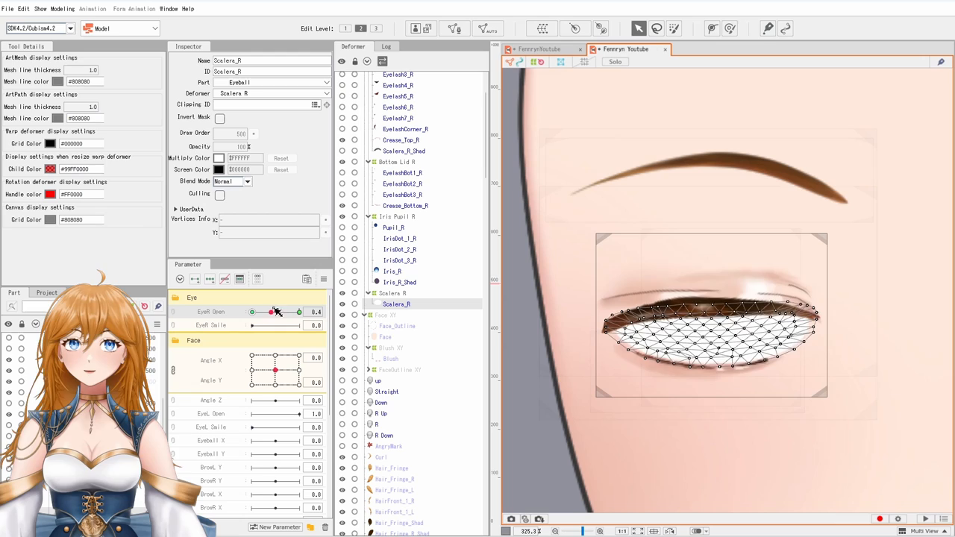
drag(276, 311, 291, 311)
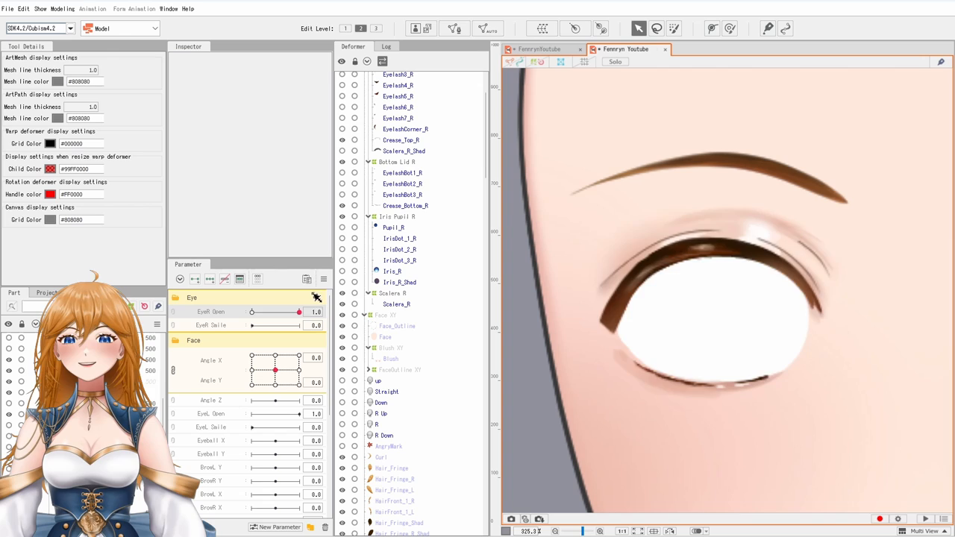
drag(299, 312, 251, 311)
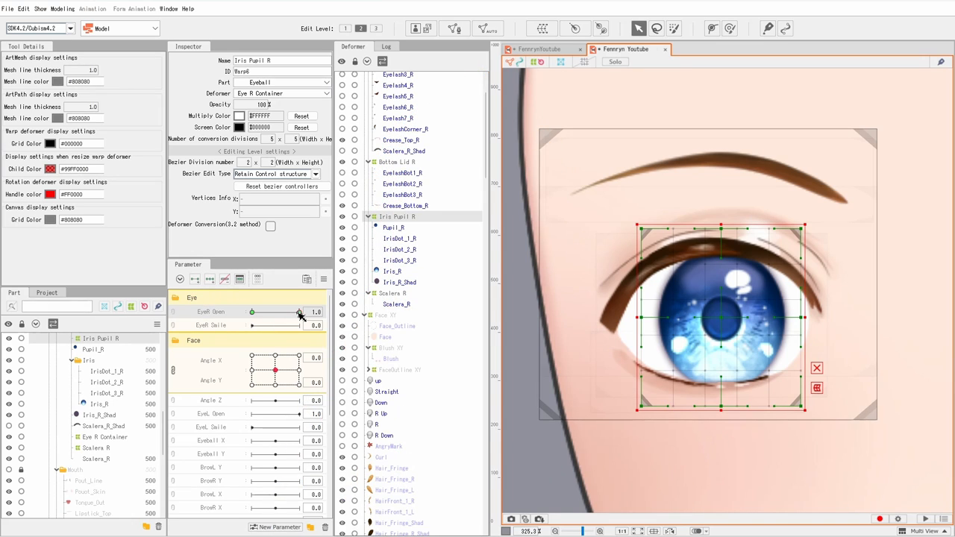
Step: Scrub EyeR Open from 1.0 toward 0.1 to confirm the iris hides behind the lids
drag(299, 311, 252, 311)
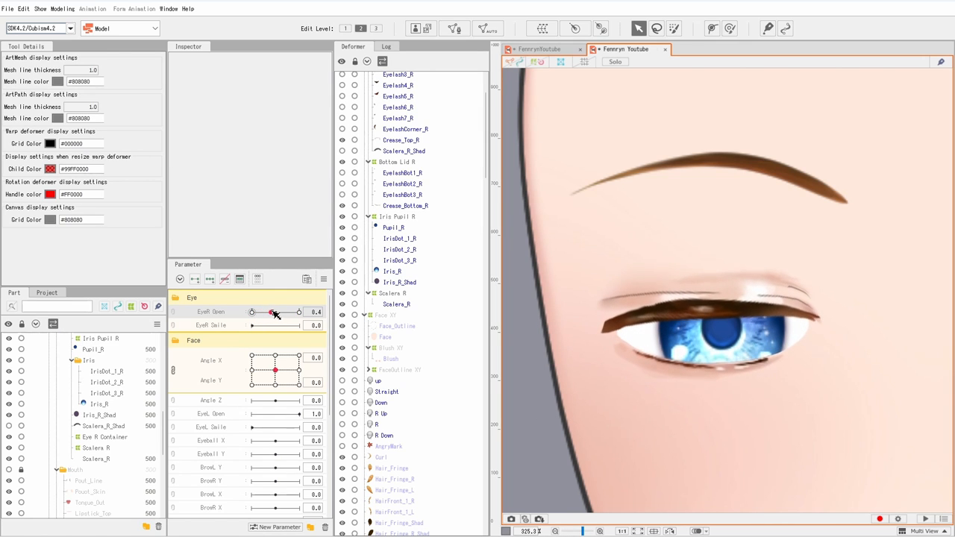
drag(276, 312, 261, 311)
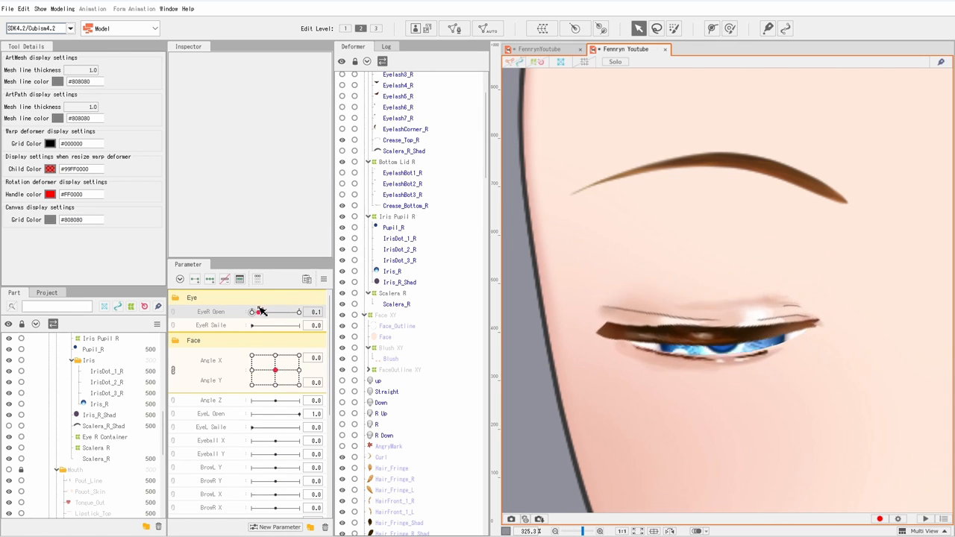
drag(260, 311, 267, 311)
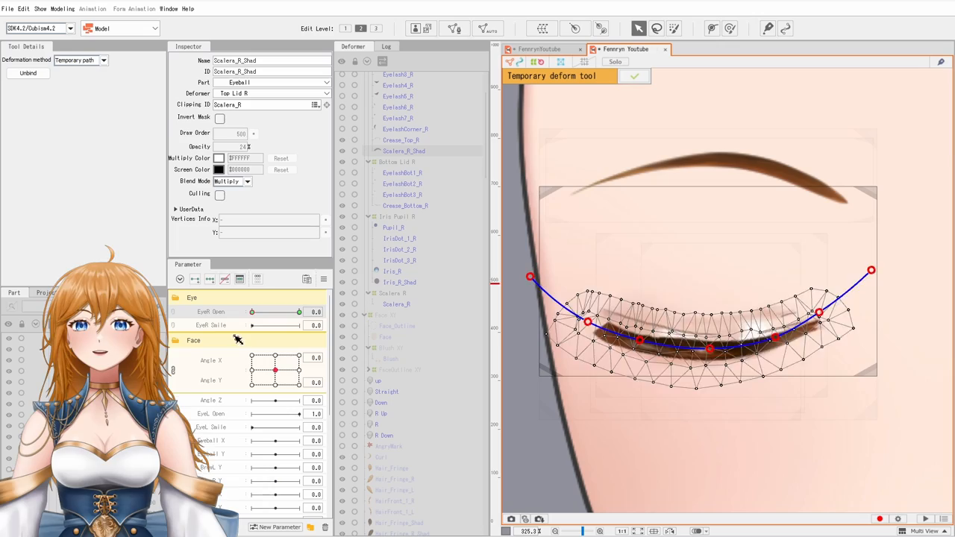
Step: Curve Scalera_R_Shad along the closed lid at EyeR Open 0
drag(251, 311, 298, 312)
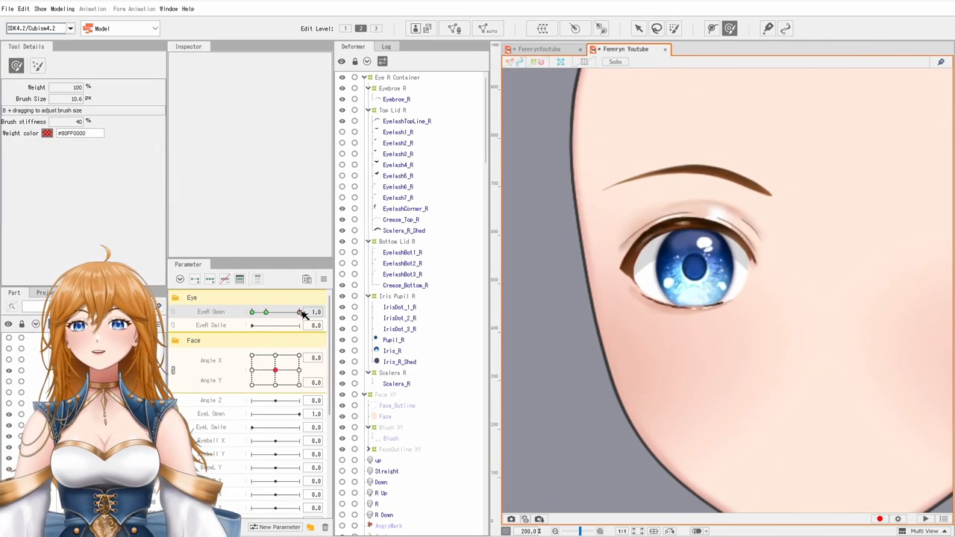
drag(299, 311, 268, 312)
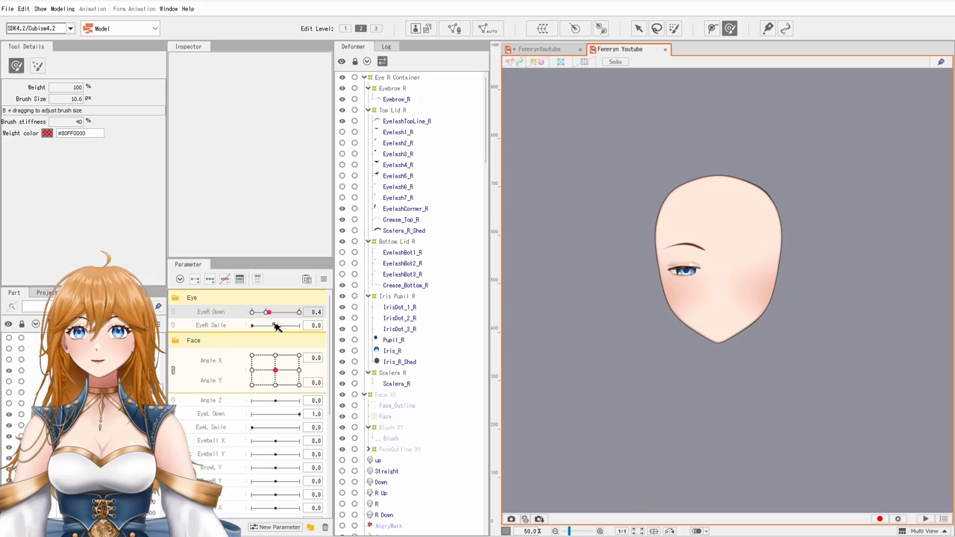
click(402, 220)
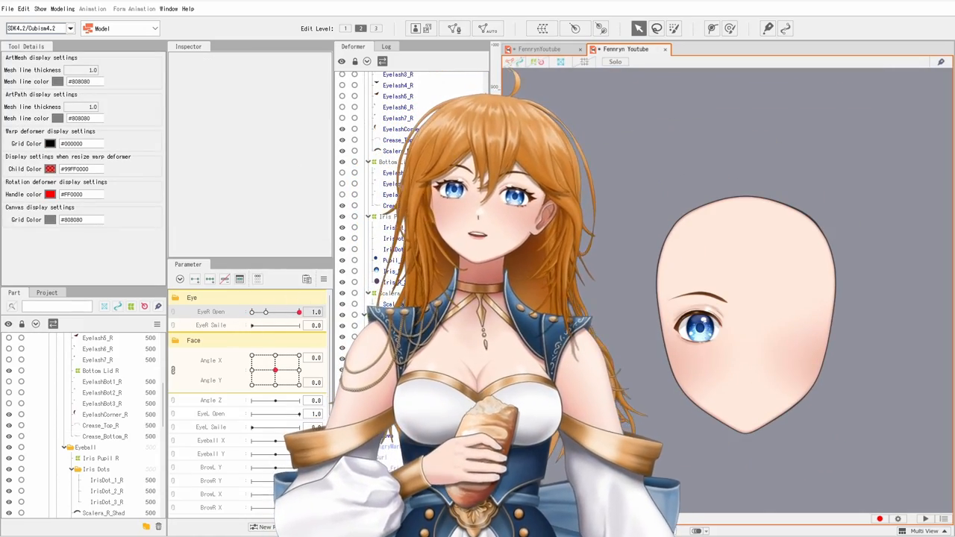
click(101, 381)
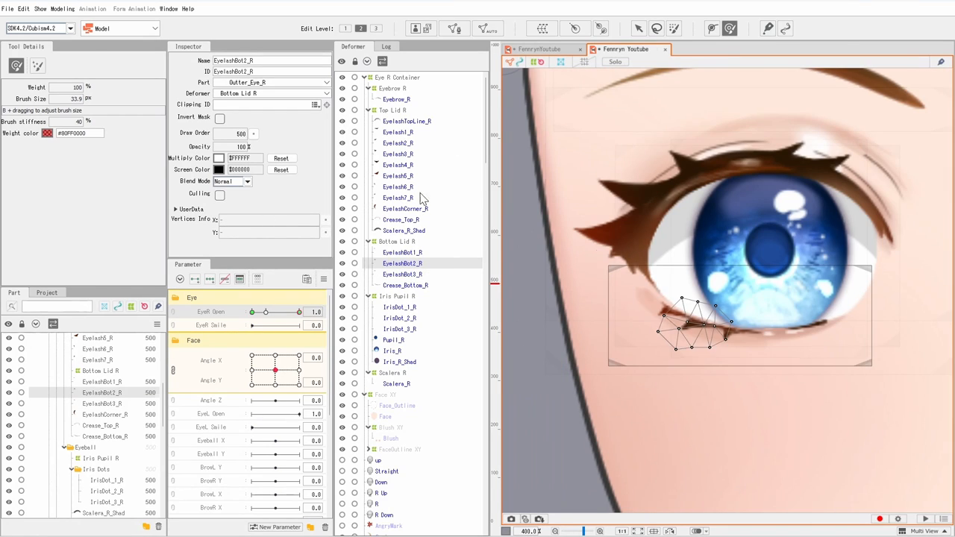
Step: Reposition Eyelash1_R, Eyelash2_R and other lash pieces along the lid, scrubbing EyeR Open
click(398, 198)
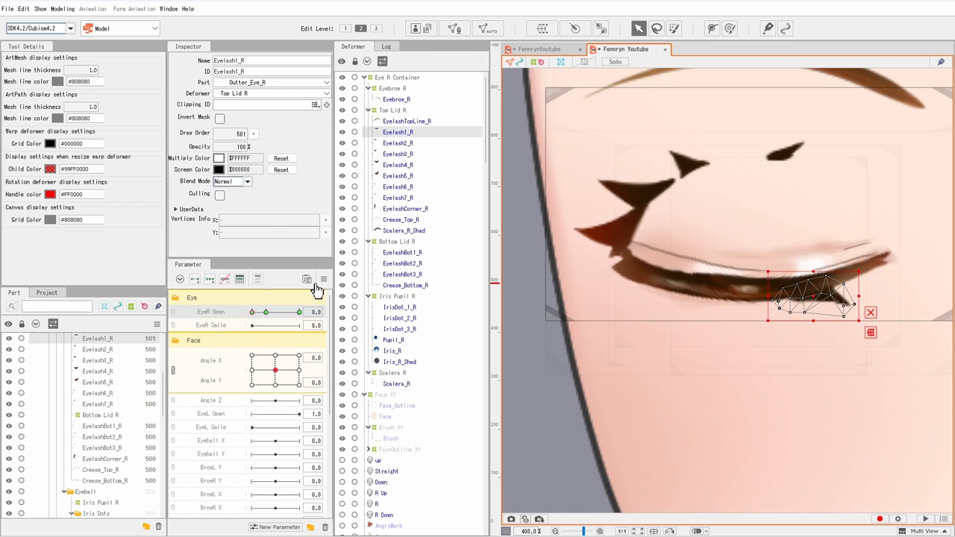
drag(252, 312, 263, 312)
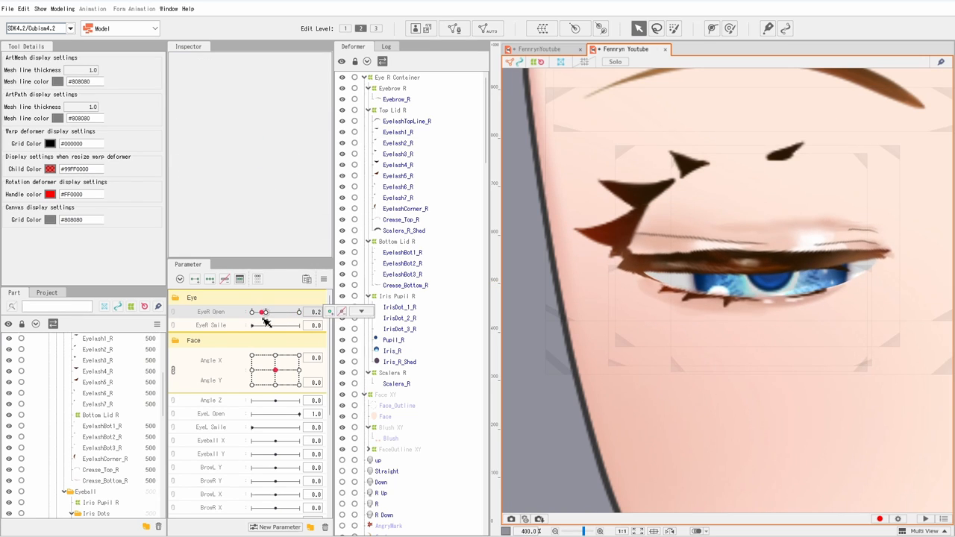
click(397, 132)
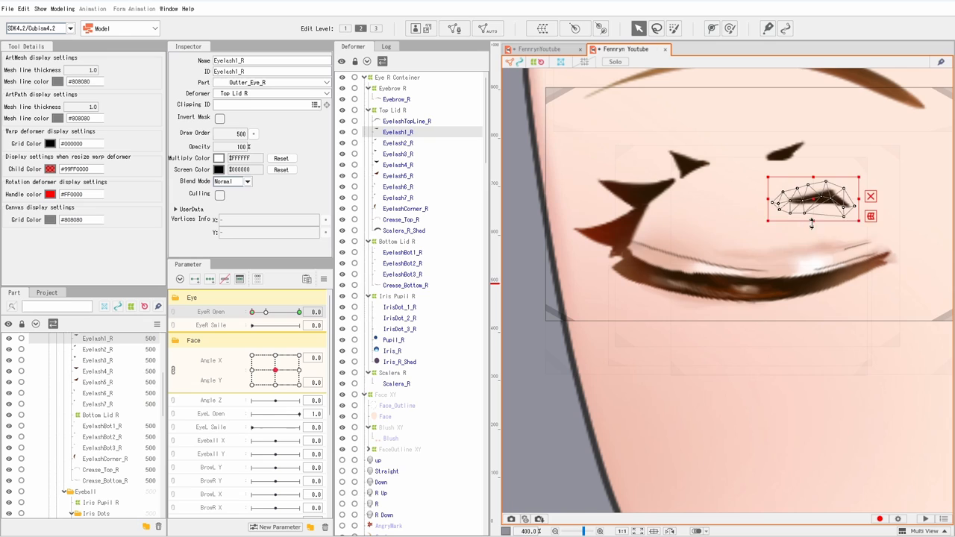
click(398, 143)
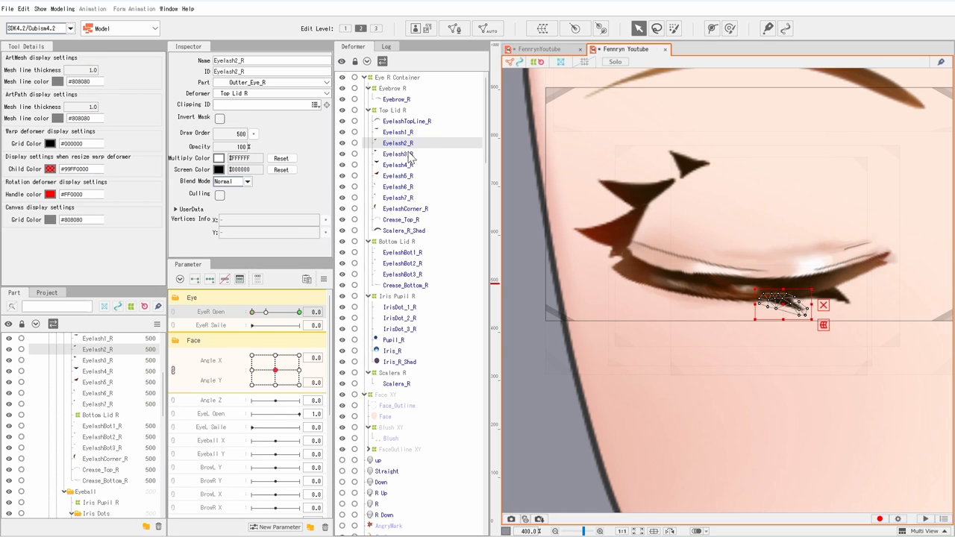
click(397, 164)
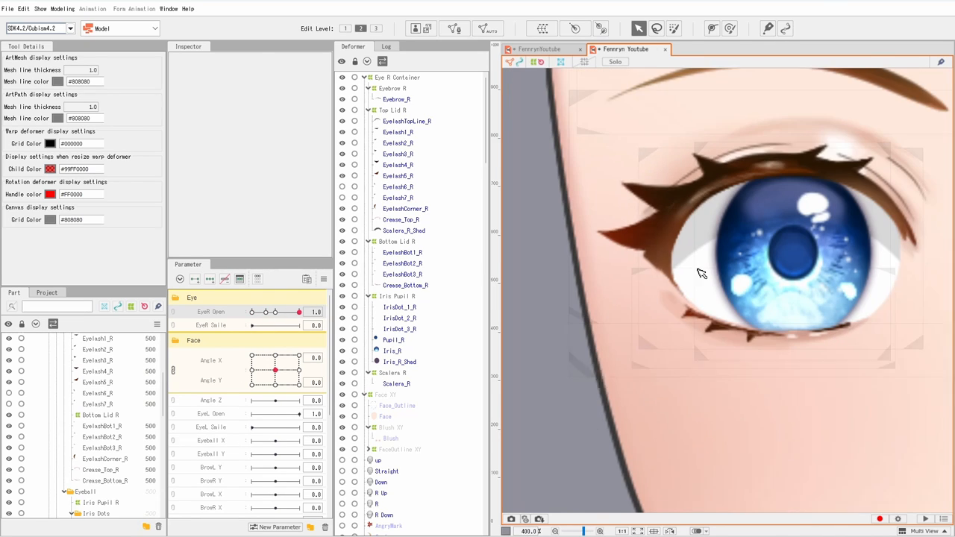
click(398, 164)
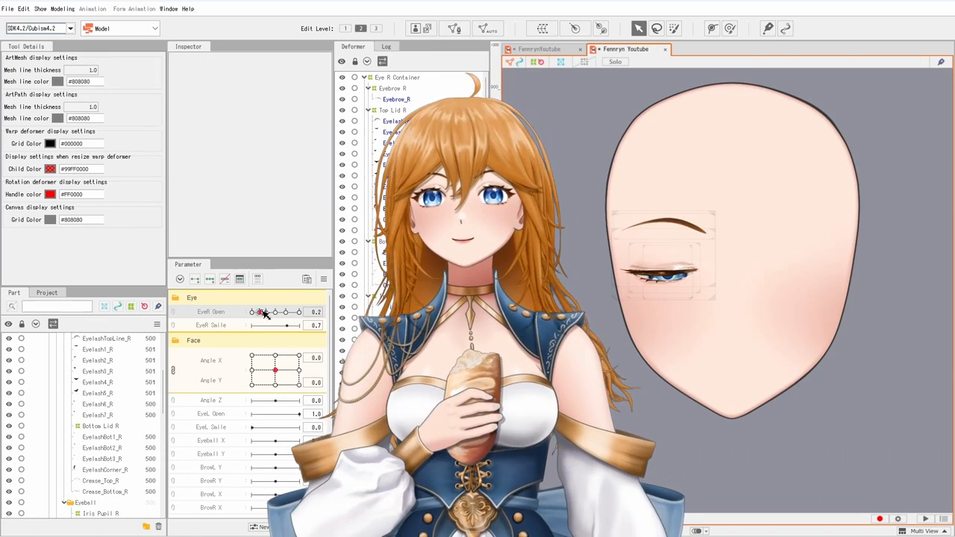
drag(263, 311, 252, 311)
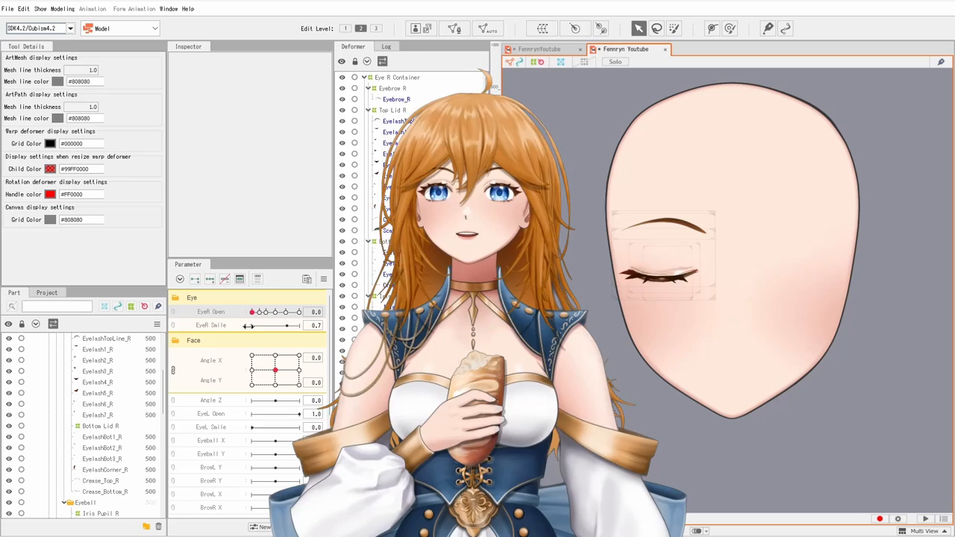
drag(251, 311, 297, 311)
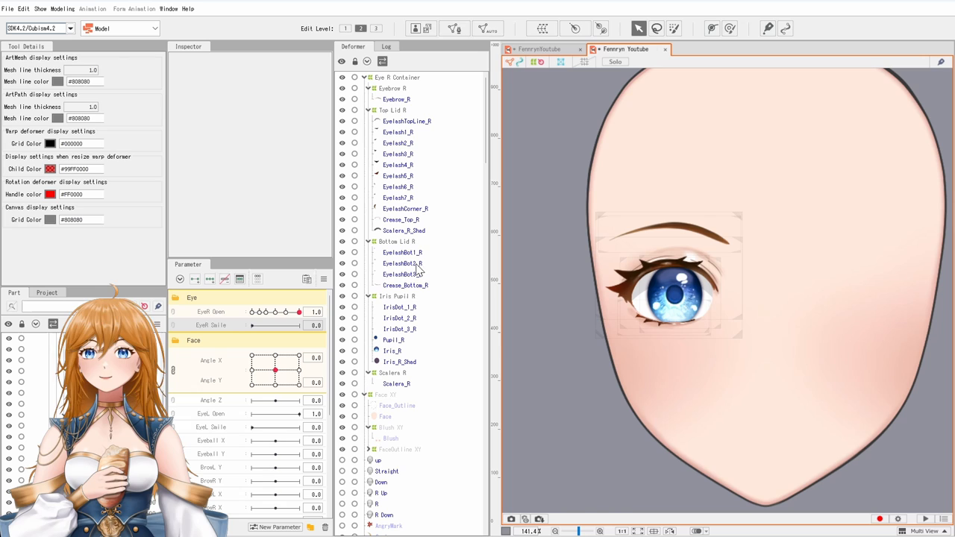
click(405, 285)
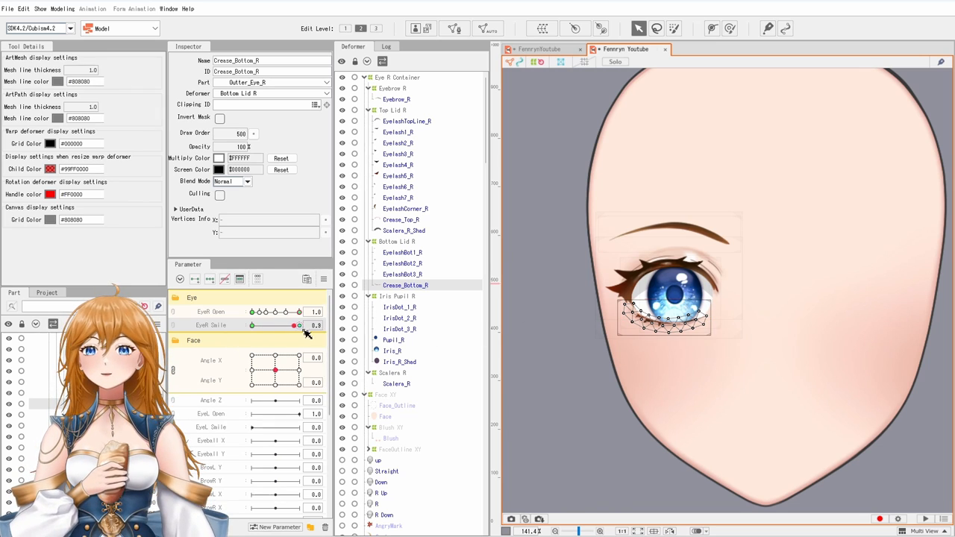
Step: Set EyeR Smile near full and partly close the right eye to test Crease_Bottom_R
click(405, 230)
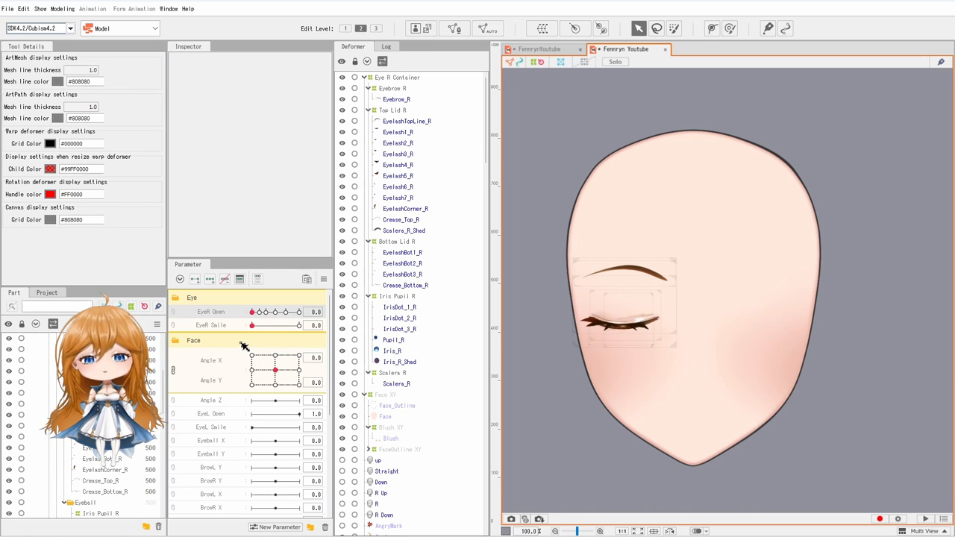
drag(251, 311, 267, 312)
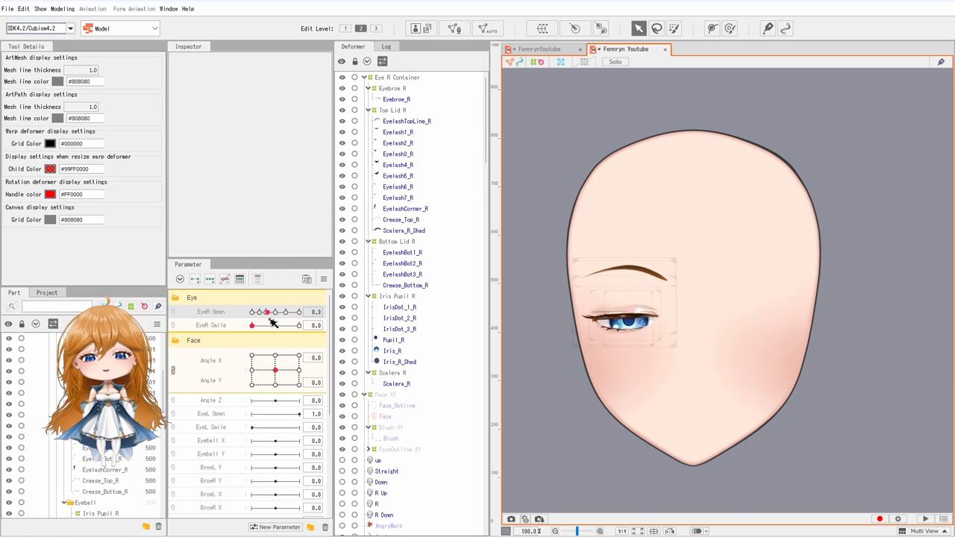
Step: Drag EyeR Open to test the blink, then set EyeR Smile to 1.0
drag(266, 311, 299, 311)
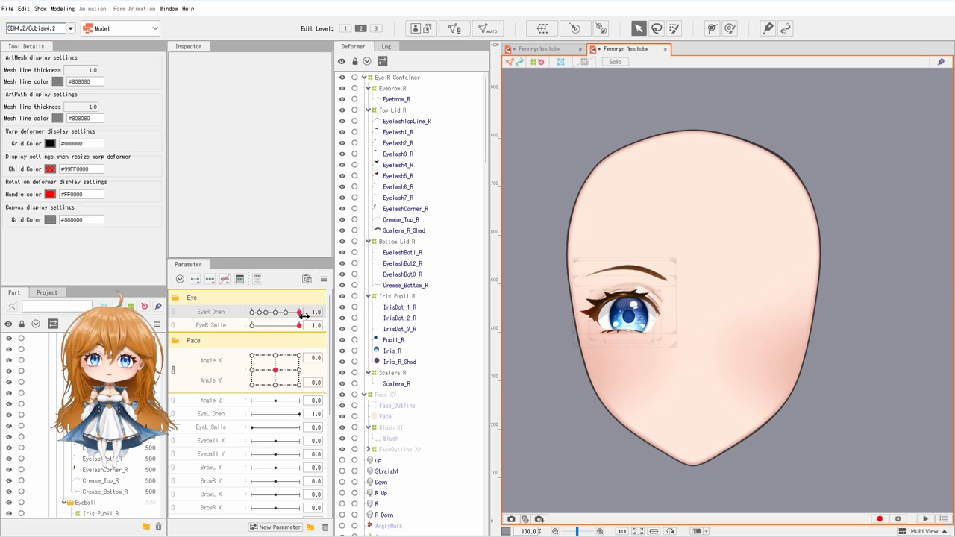
click(404, 230)
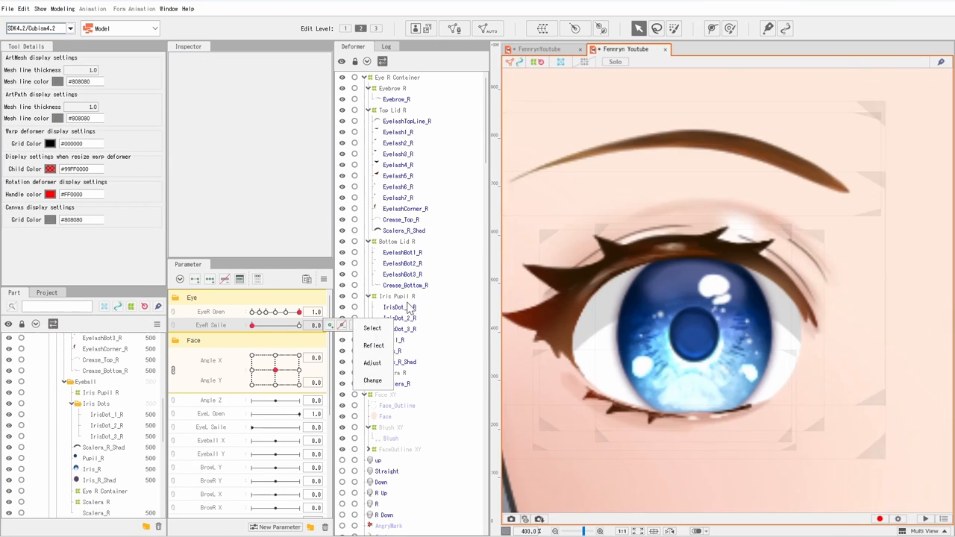
Step: At full smile with the eye closed, select the lash meshes and bend the upper lashes into an arc
click(373, 328)
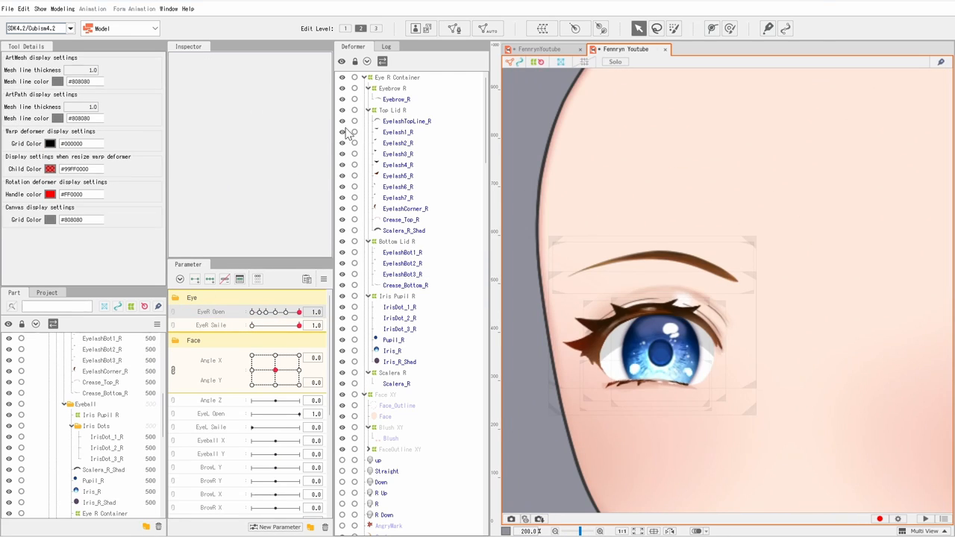
click(396, 241)
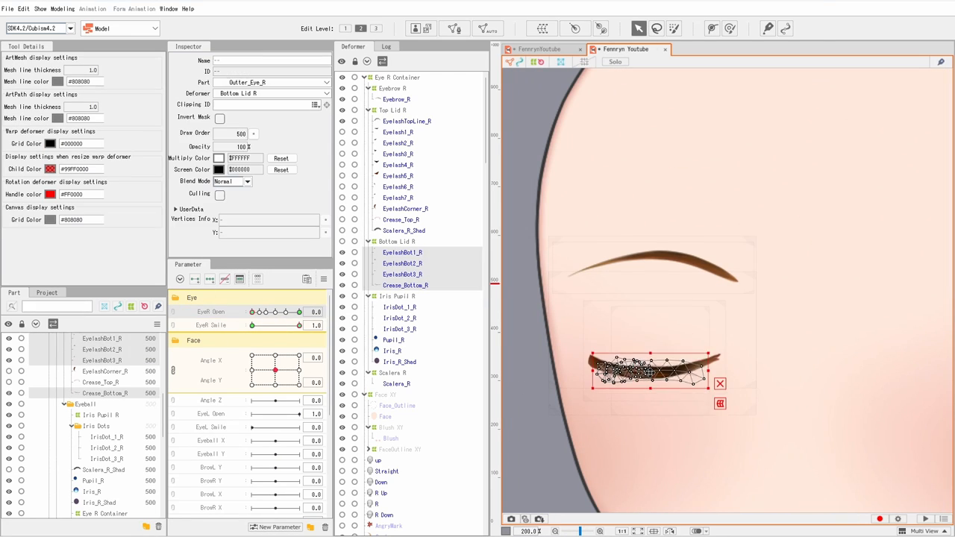
click(407, 121)
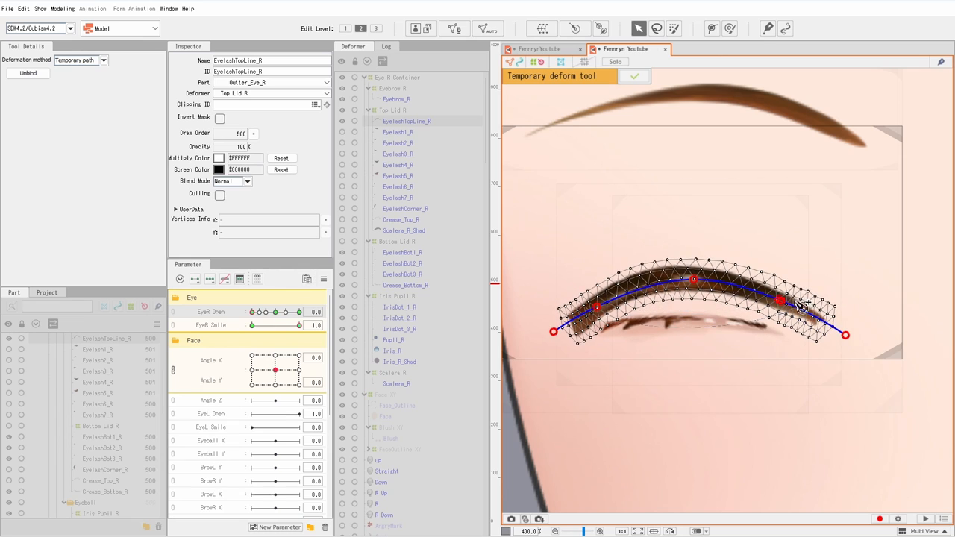
click(633, 76)
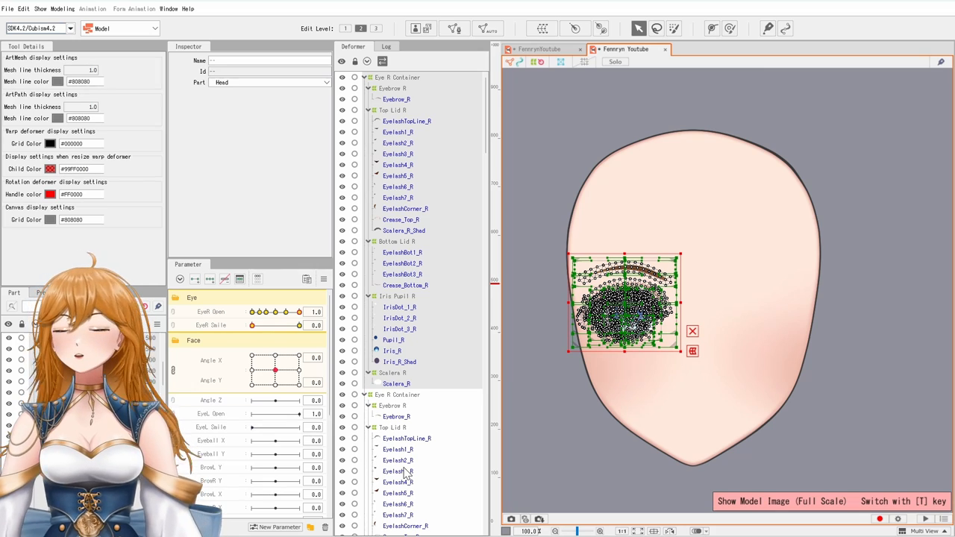
Step: Select the copied Eye R Container and choose Reflect to mirror it
click(397, 77)
text(L)
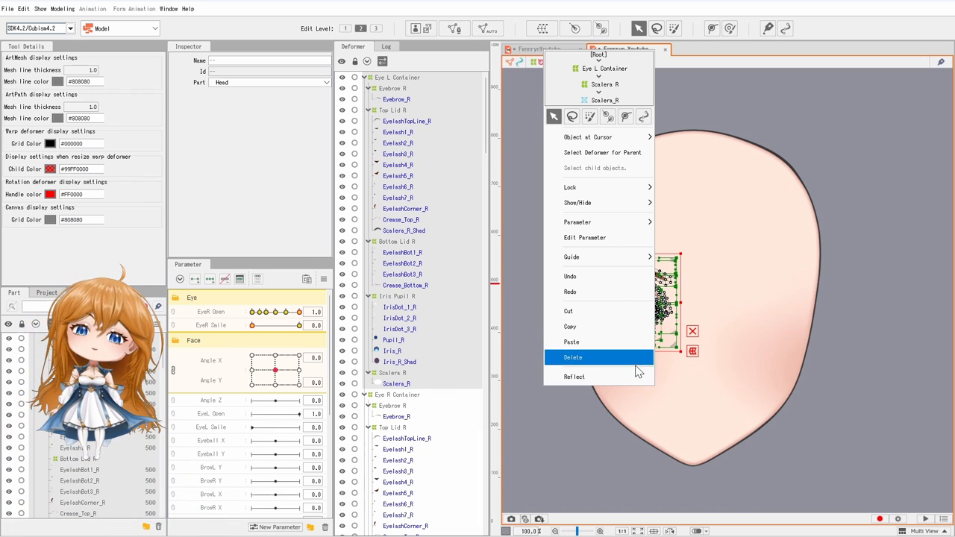
click(575, 376)
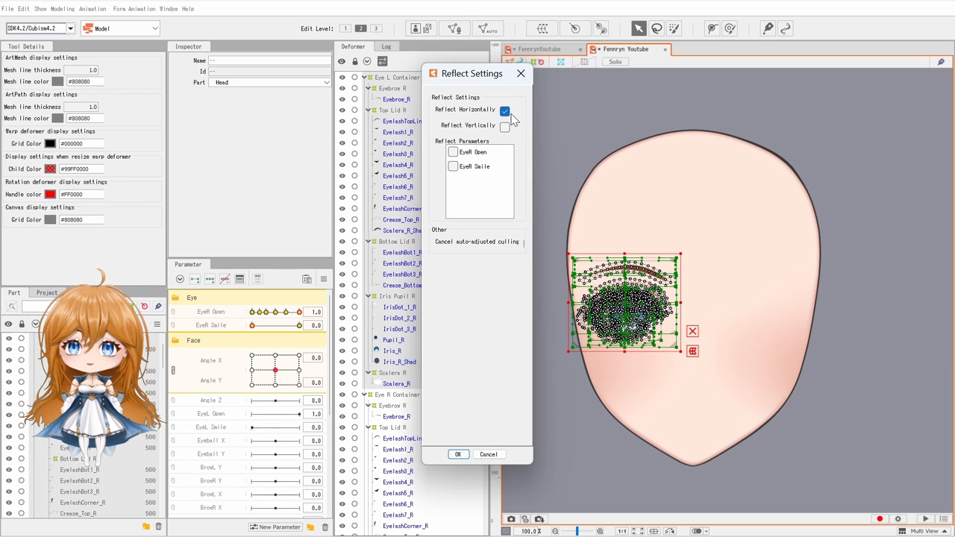
Step: Reflect the copied eye and its IrisDot highlight meshes horizontally
click(458, 454)
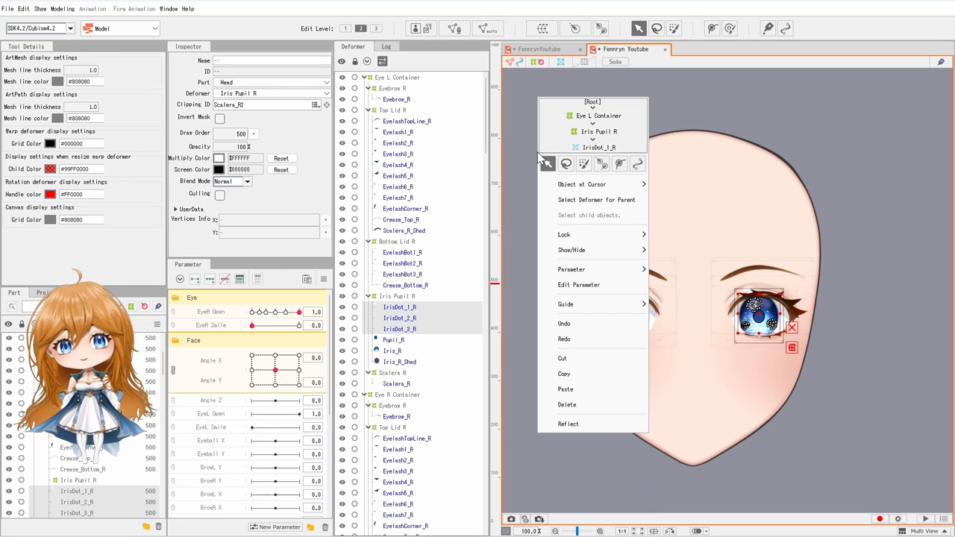
mouse_move(594, 424)
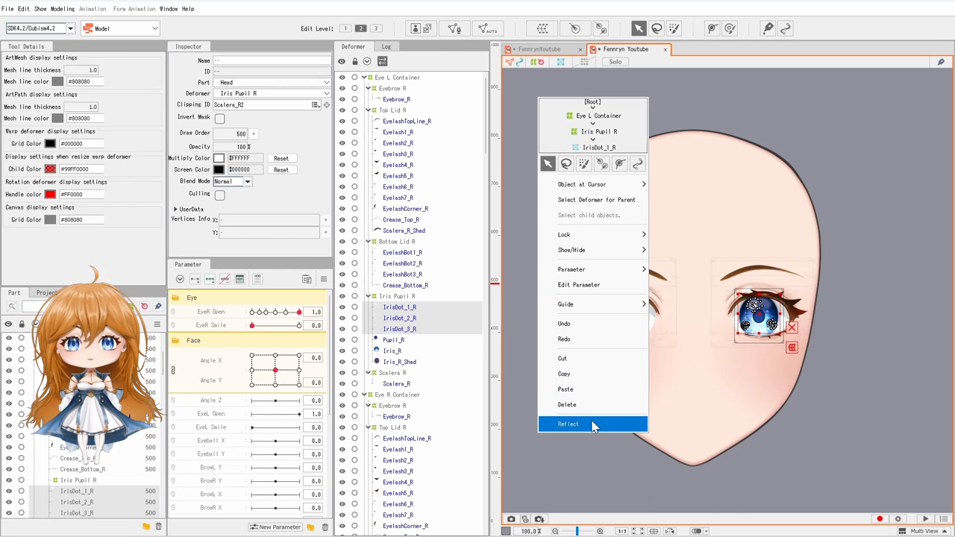
click(569, 424)
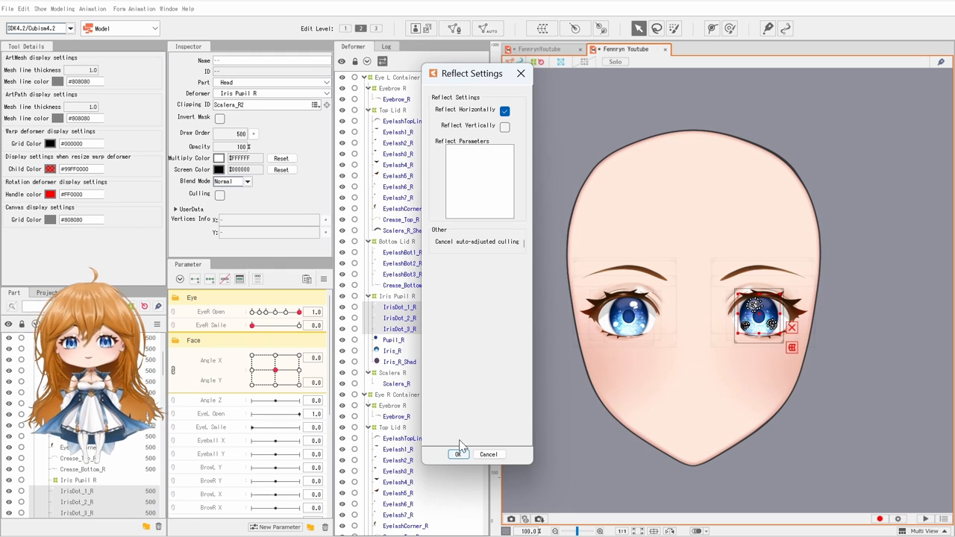
click(459, 454)
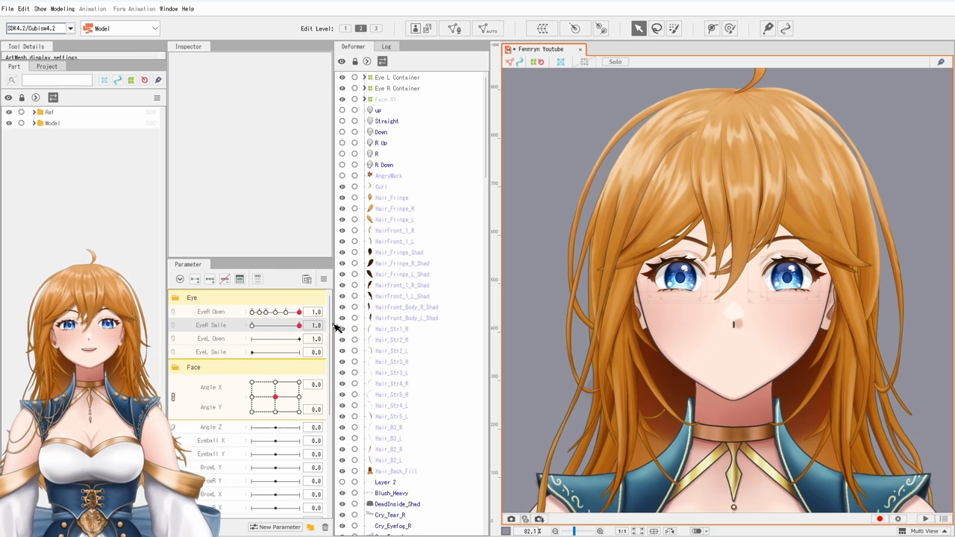
Step: Reset EyeR Smile to 0 and test the EyeL Open and EyeL Smile sliders
drag(297, 338, 271, 339)
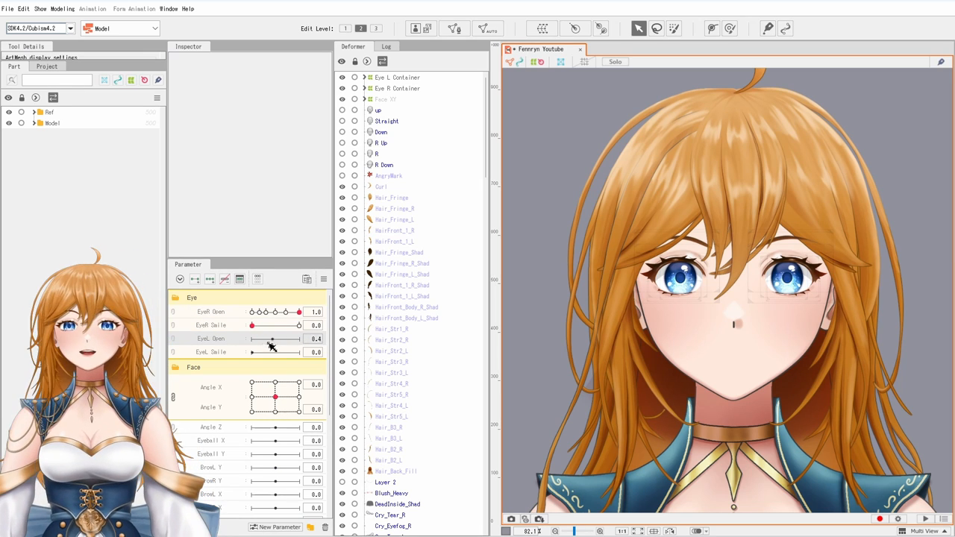
drag(271, 339, 299, 338)
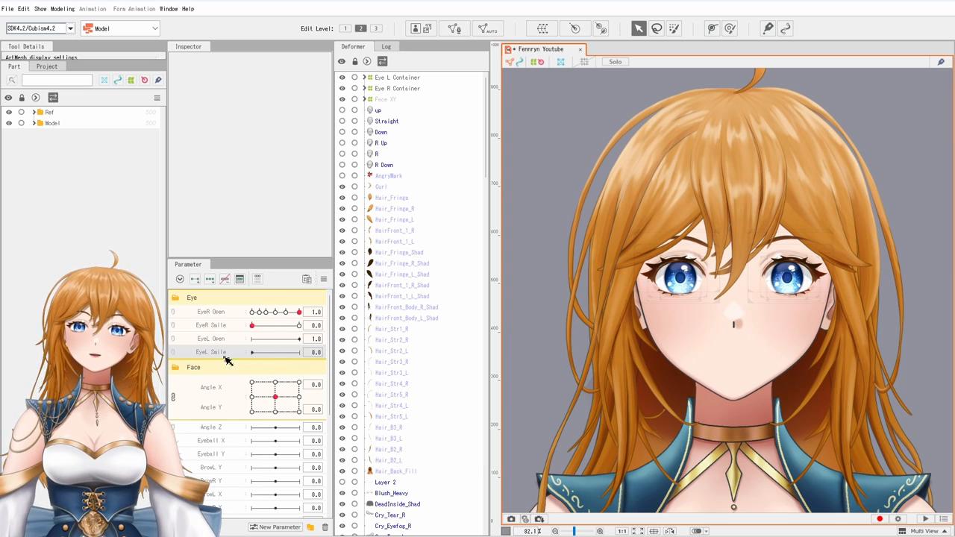
click(211, 351)
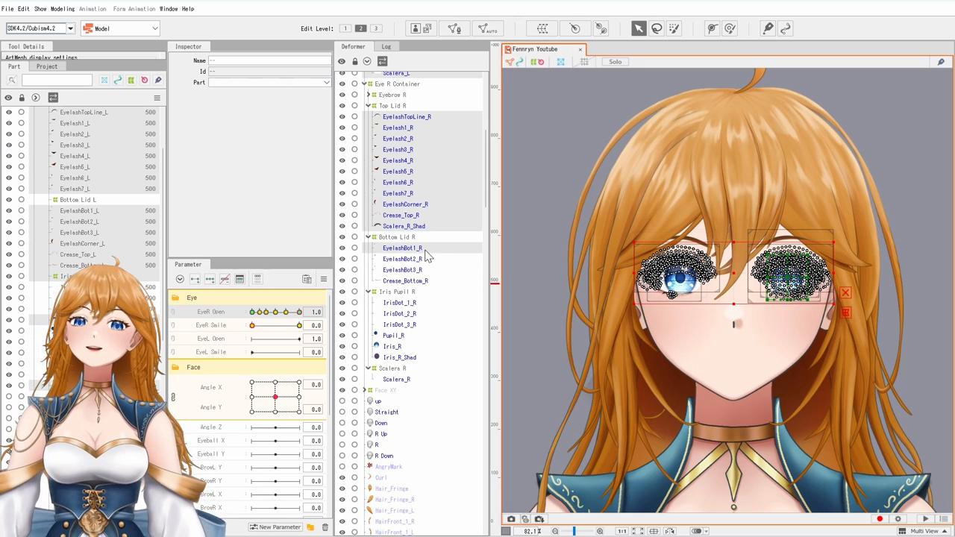
scroll(down, 3)
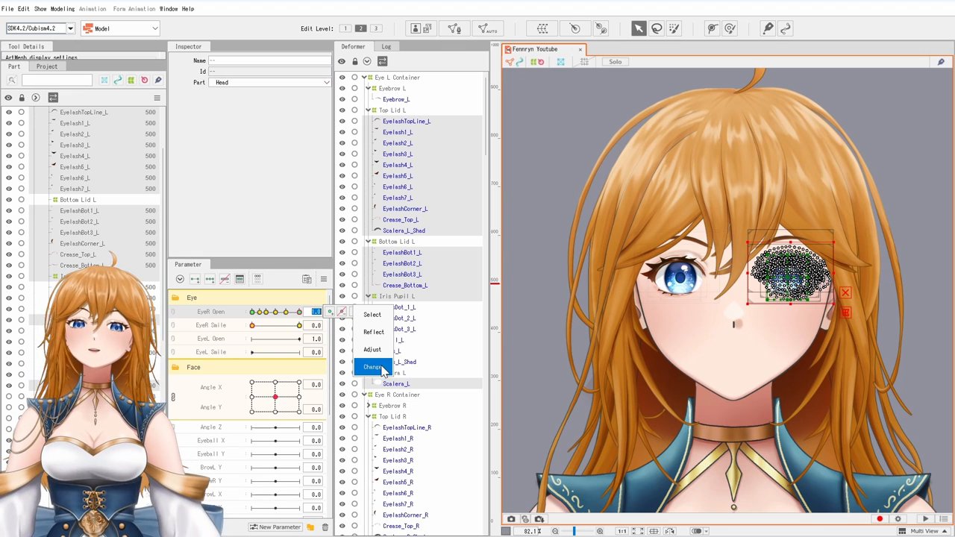
Step: Change the Eye L objects' EyeR Open keyforms to the EyeL Open parameter
click(373, 367)
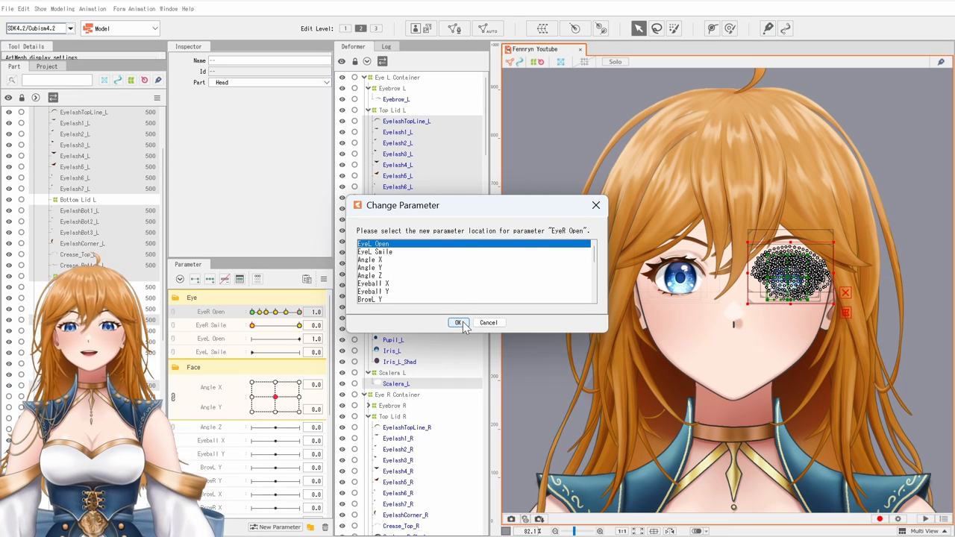
click(459, 322)
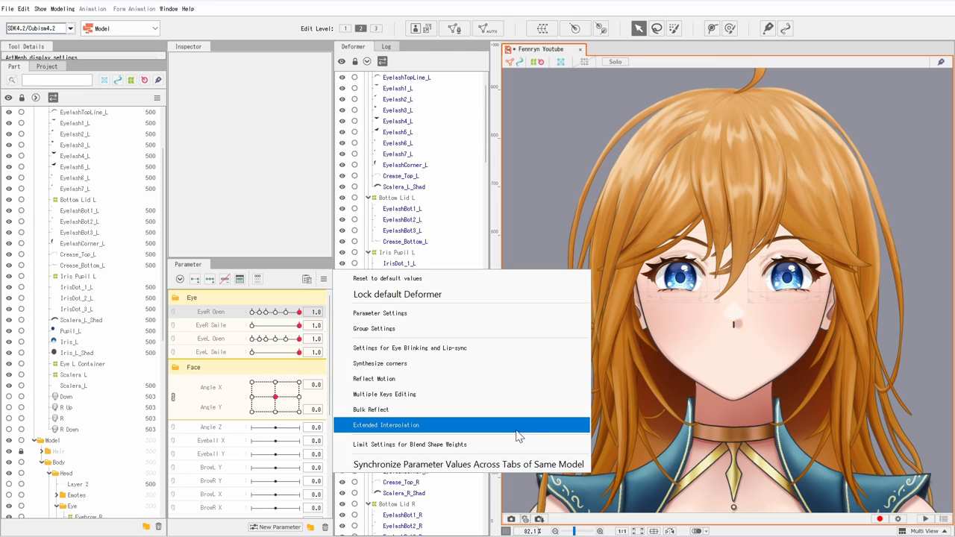
Step: Flag EyeR Open and EyeL Open for eye blinking, then open Physics/Scene Blending settings
click(410, 348)
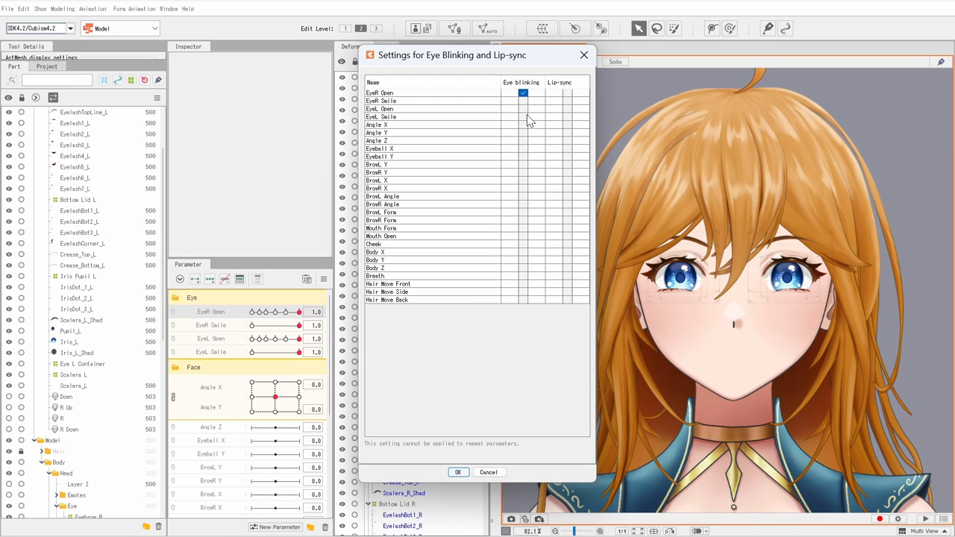
click(523, 109)
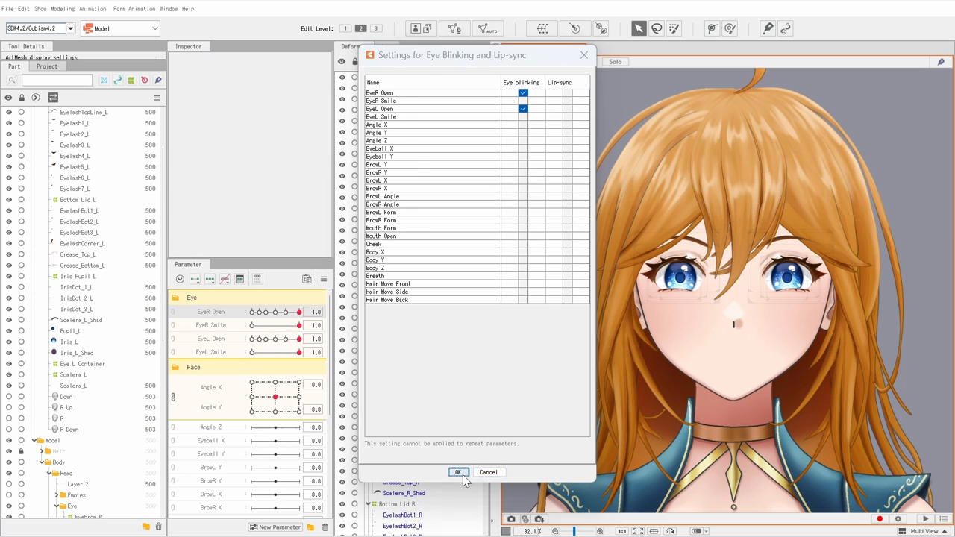
click(459, 472)
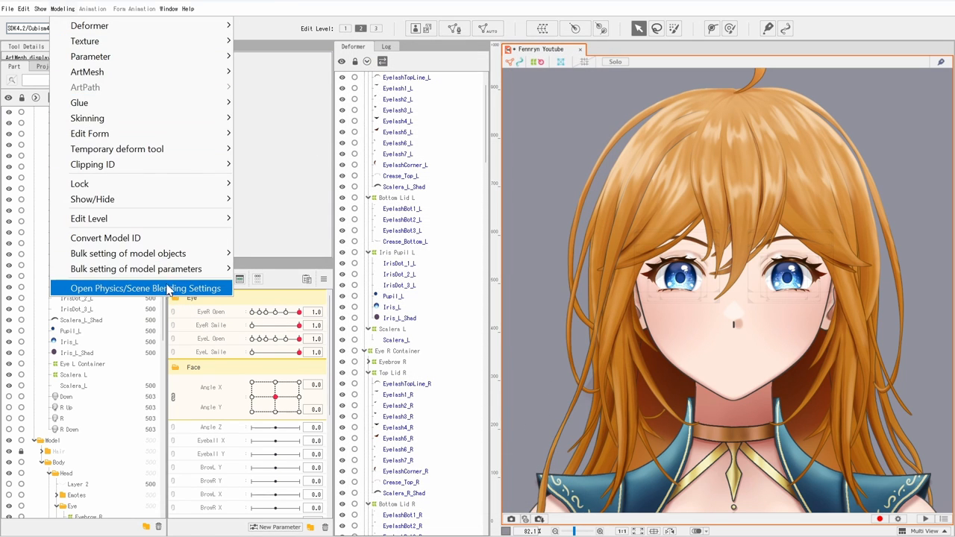
click(145, 288)
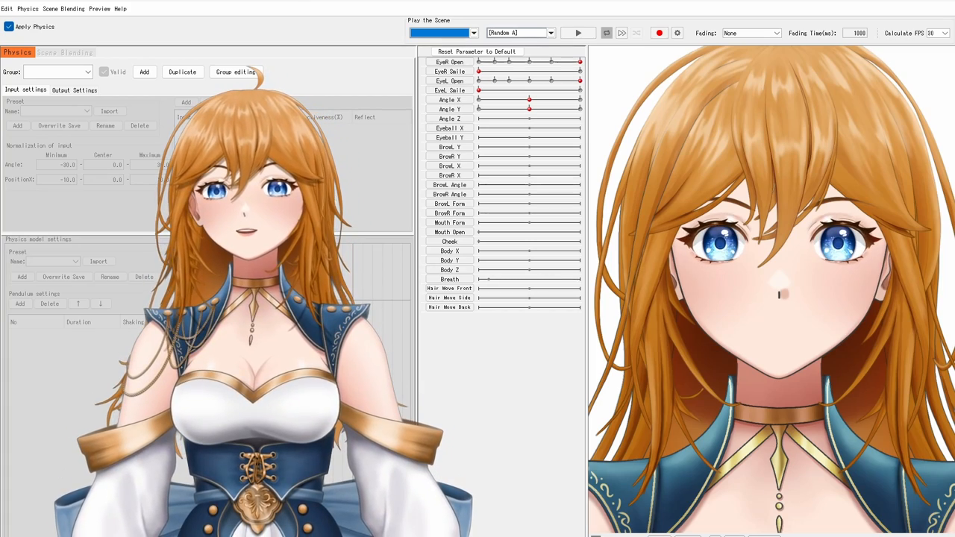